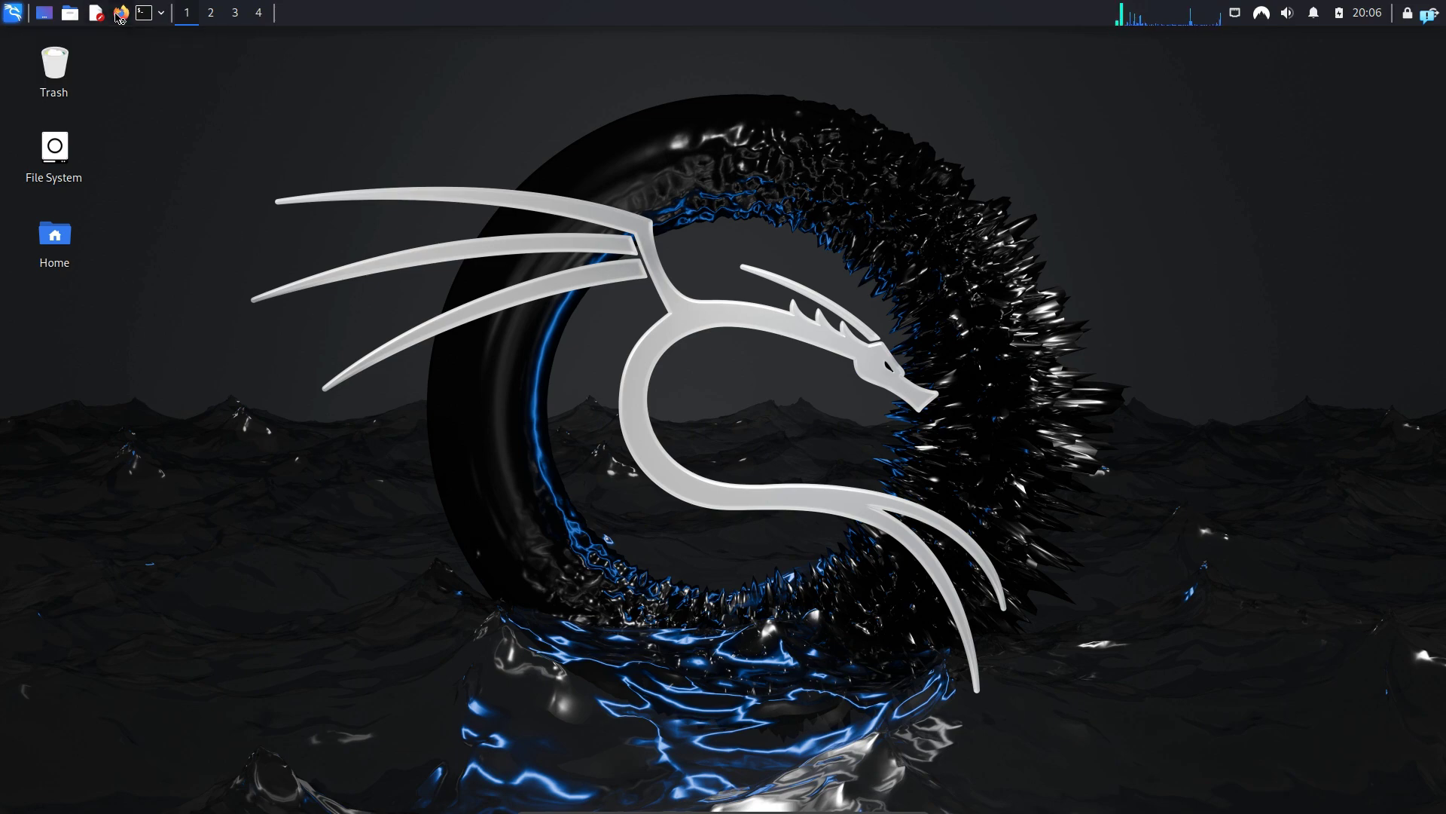
Search Google for tgpt in Firefox and copy the GitHub repo's HTTPS clone URL
left_click(119, 12)
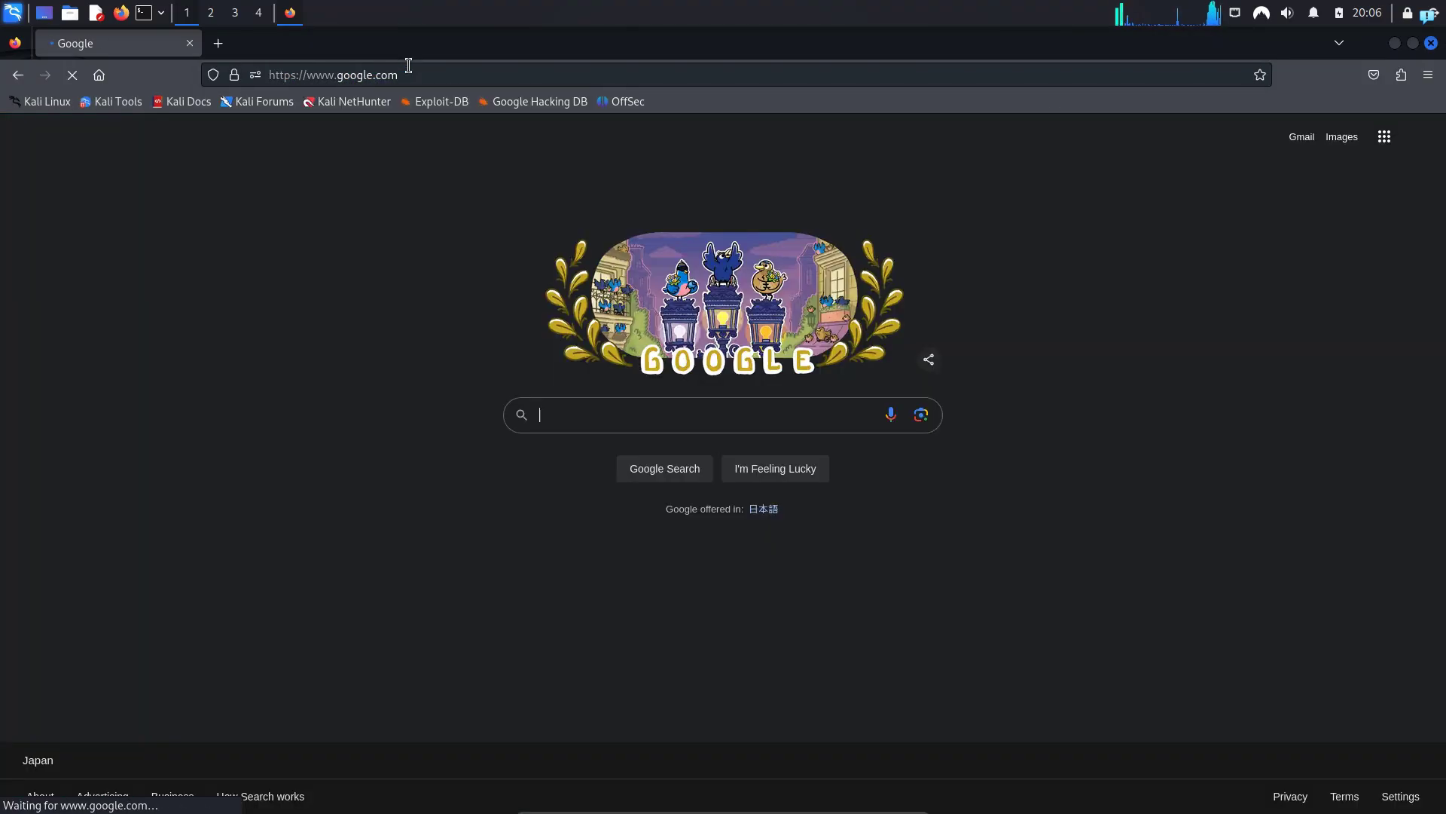
type("tgpt")
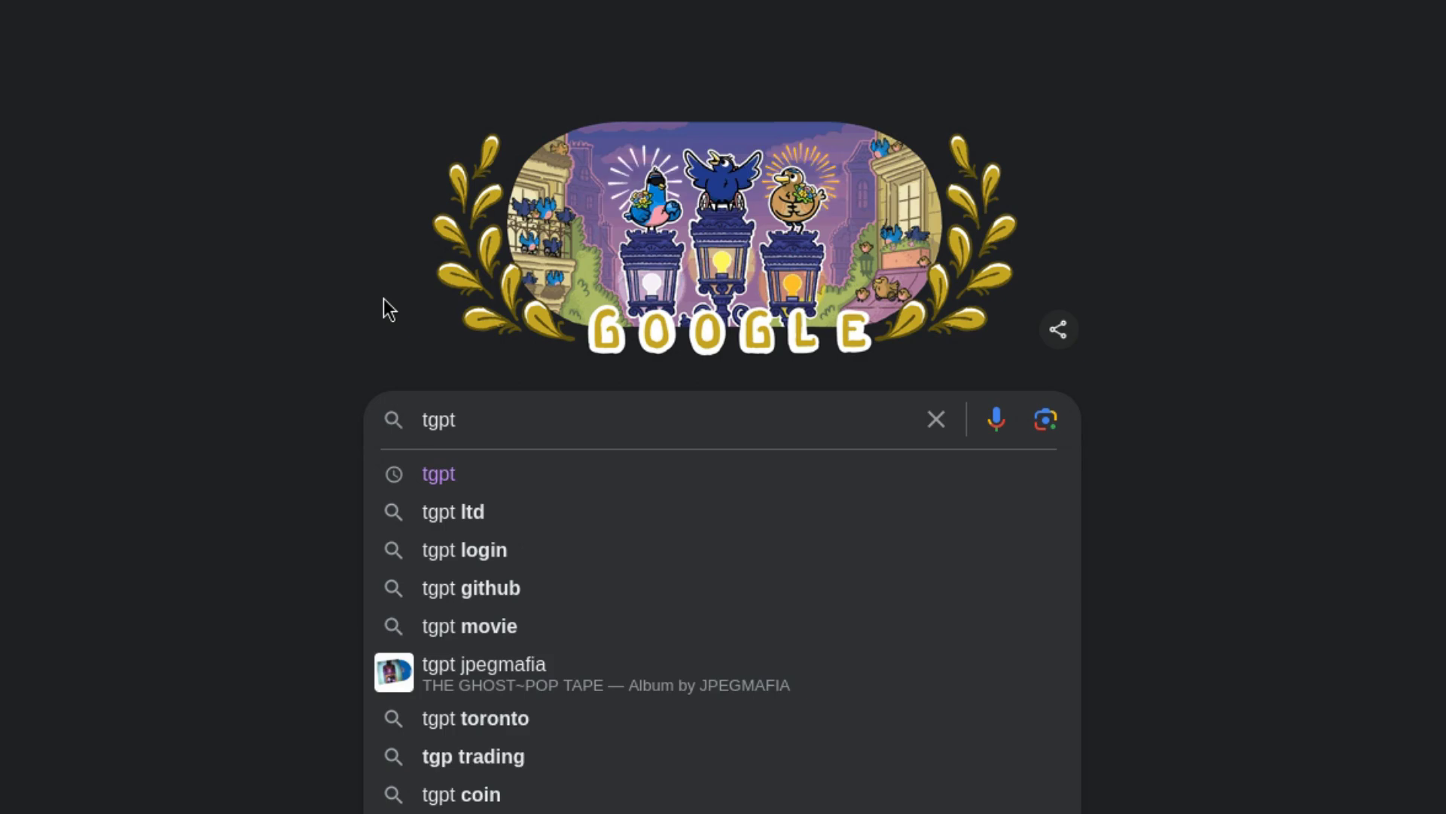
left_click(470, 588)
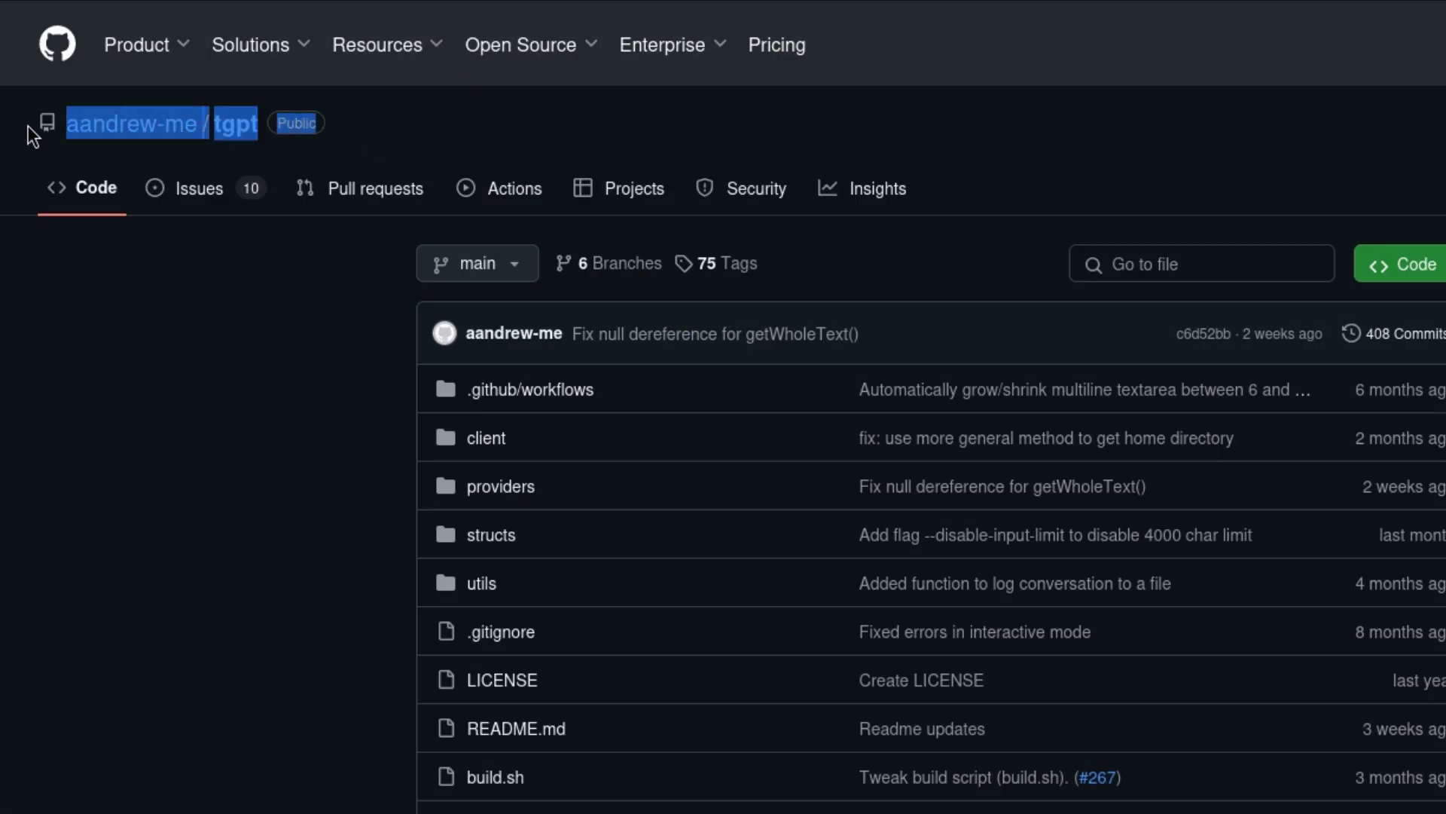
scroll("down", 3)
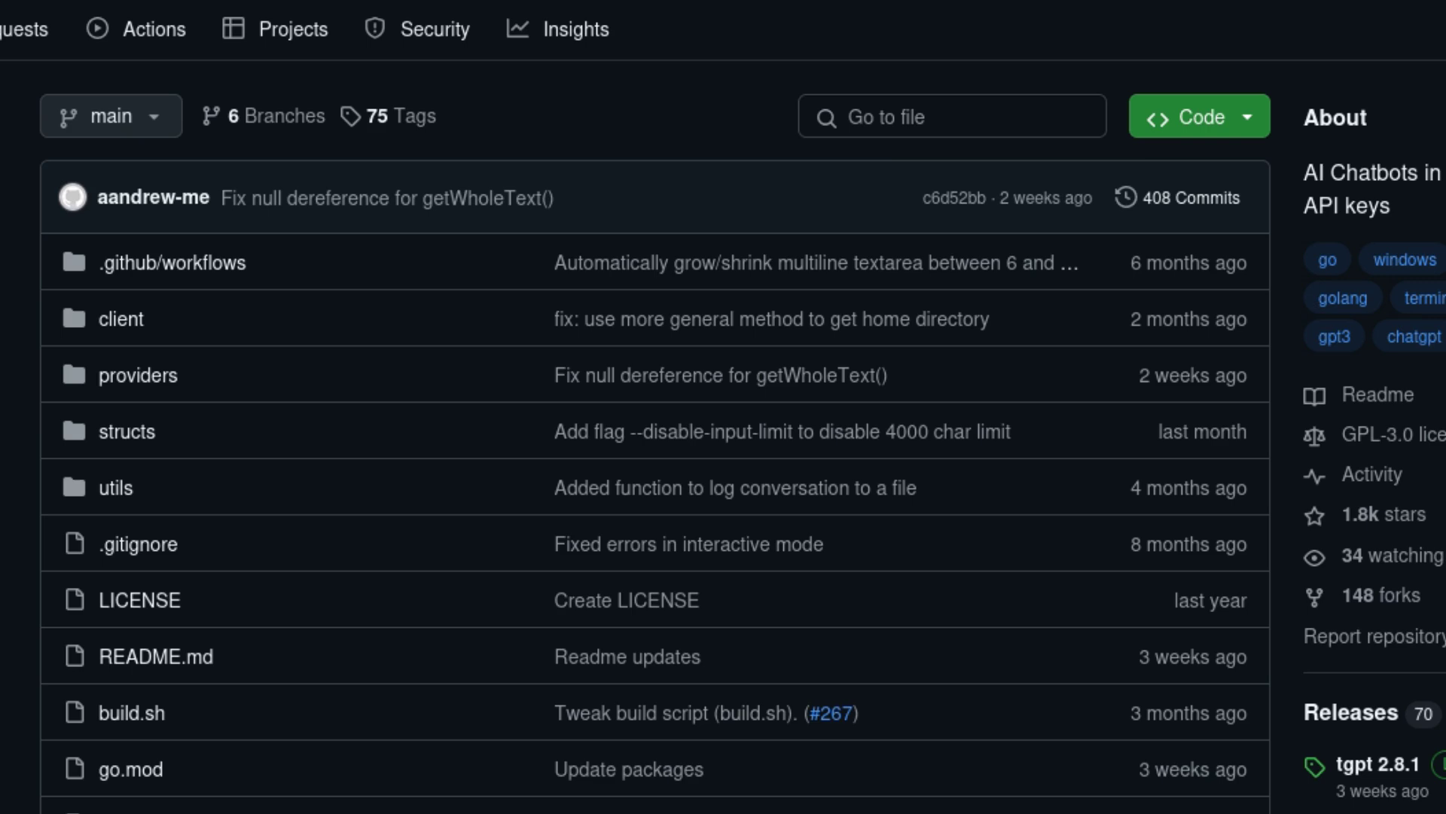
left_click(1199, 116)
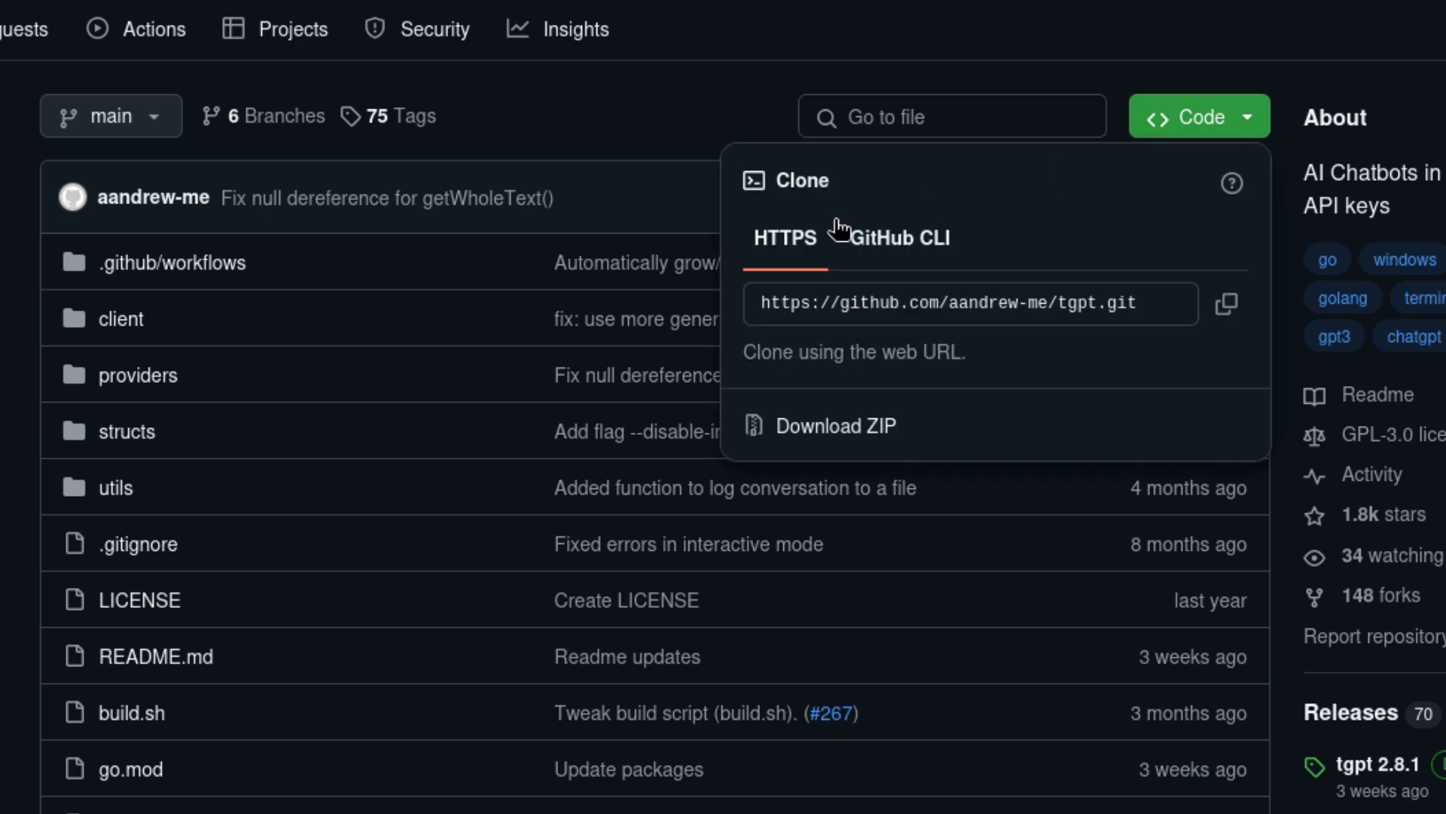
left_click(1227, 303)
type("cd D")
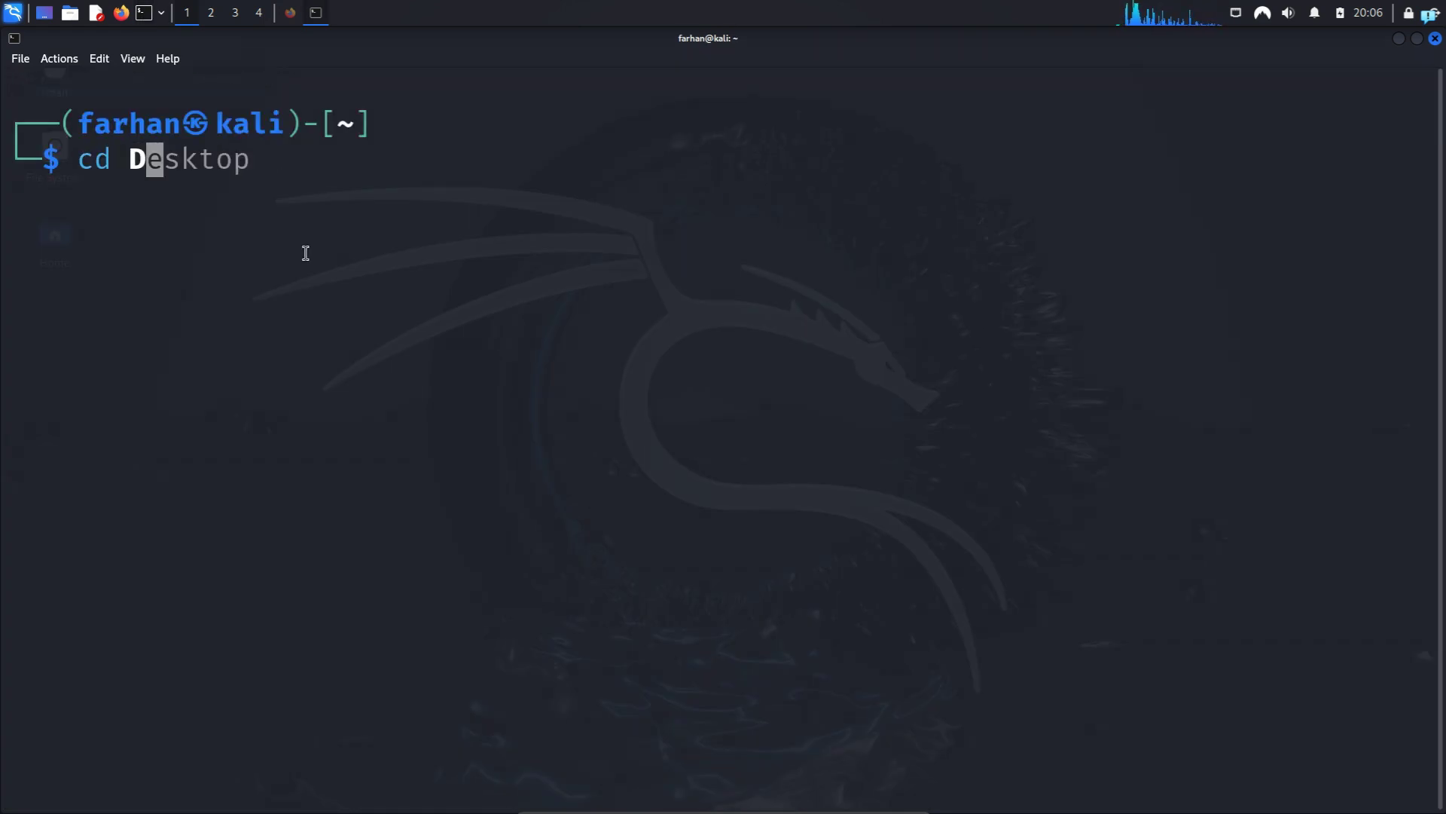
From the Desktop folder, git clone the tgpt repository URL, then clear the screen
key("Return")
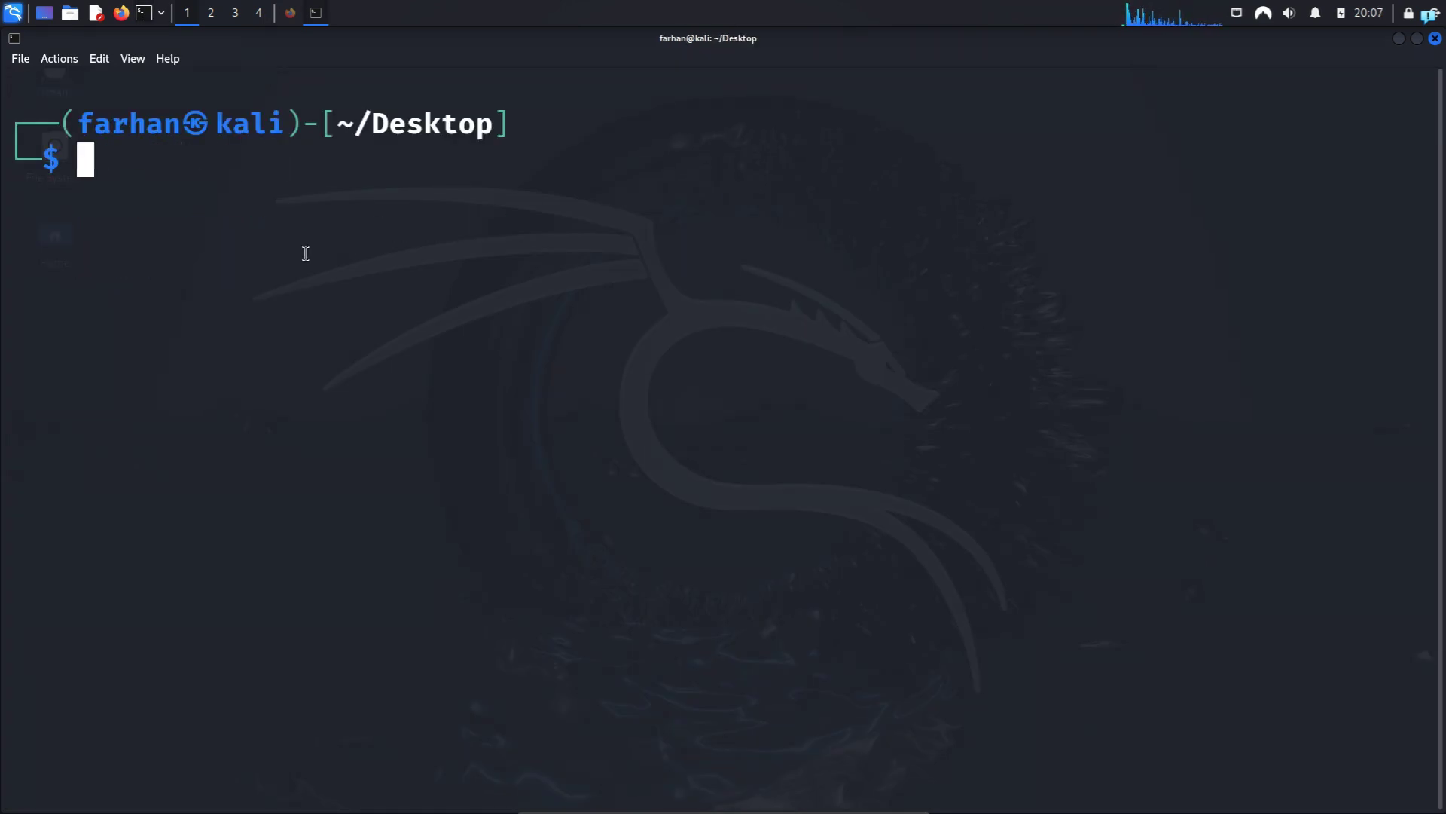
type("git clone https://github.com/vulnersCom/nmap-vulners.git")
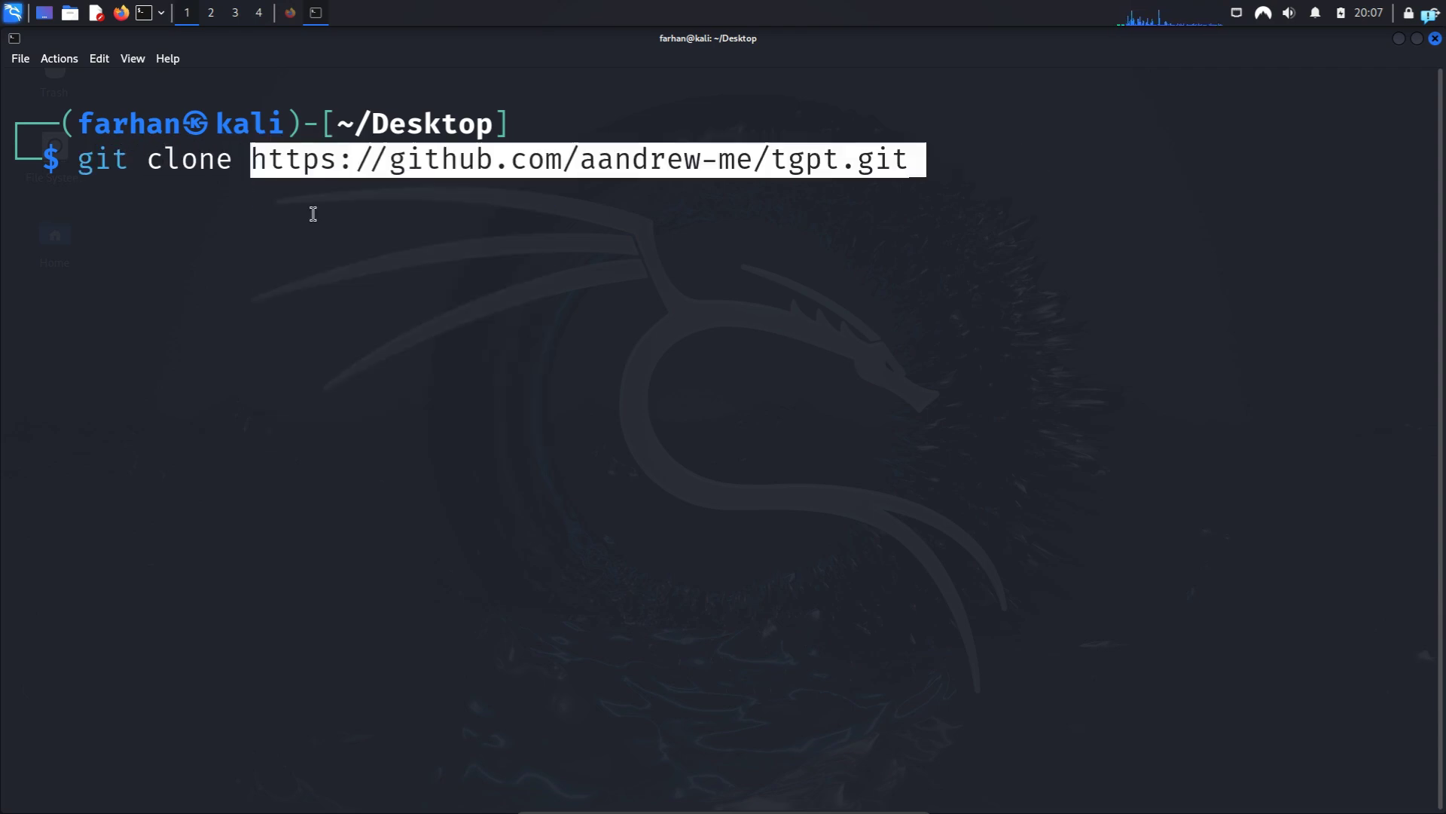
key("Return")
type("cle")
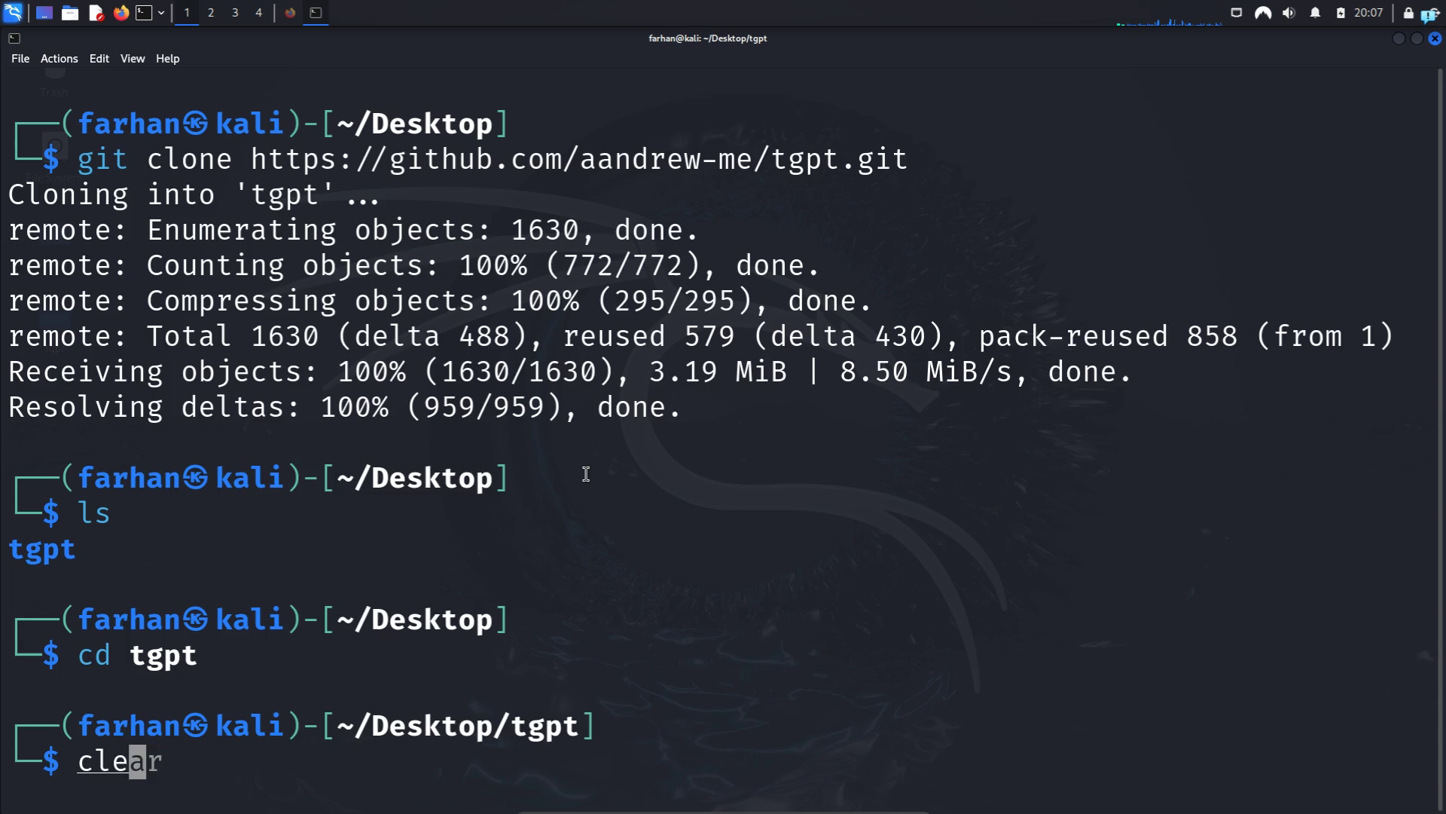
key("Return")
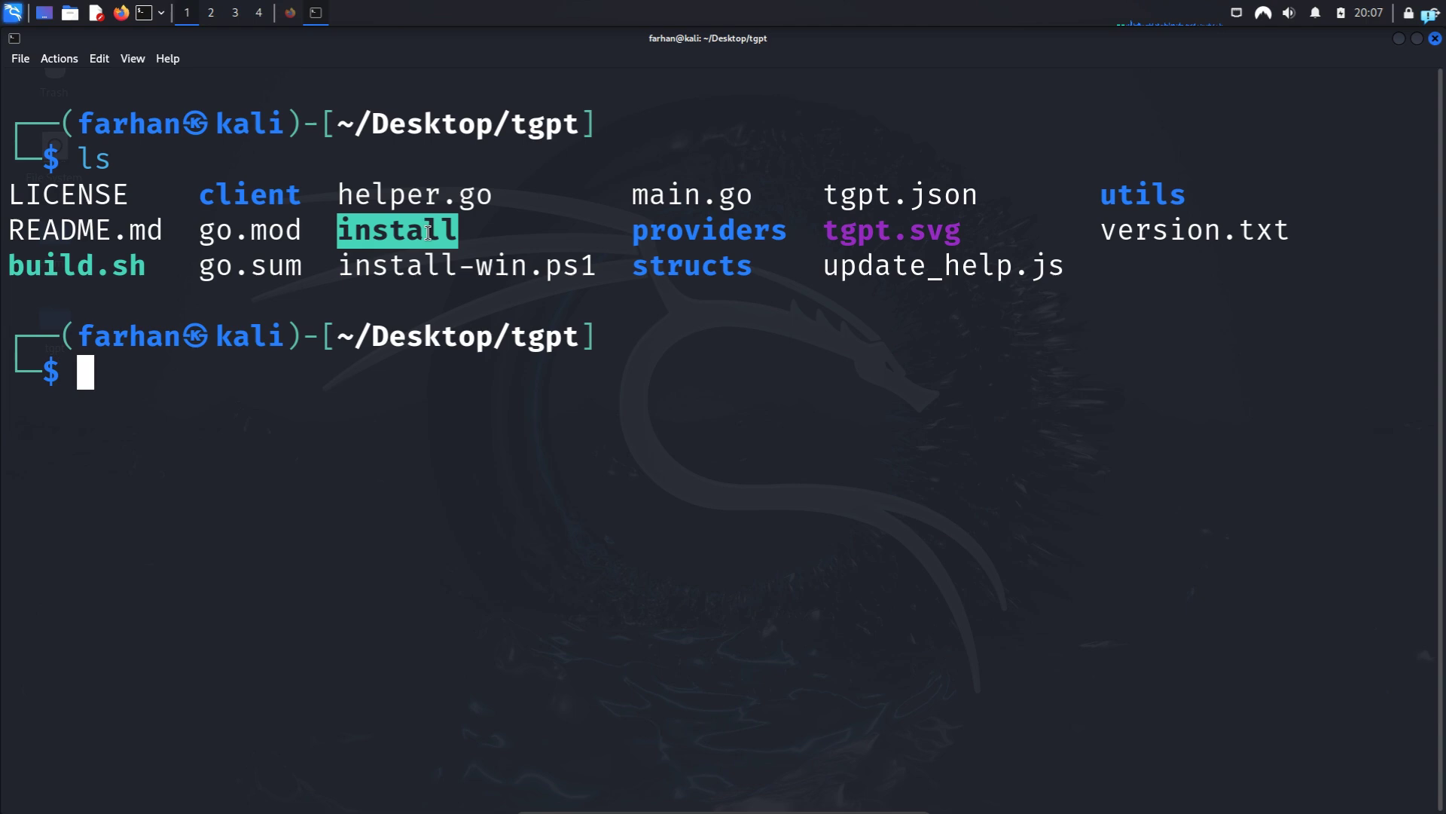
Run the install script with sudo until 'Installed Successfully', then clear the terminal
type("sudo apt install onionshare -y")
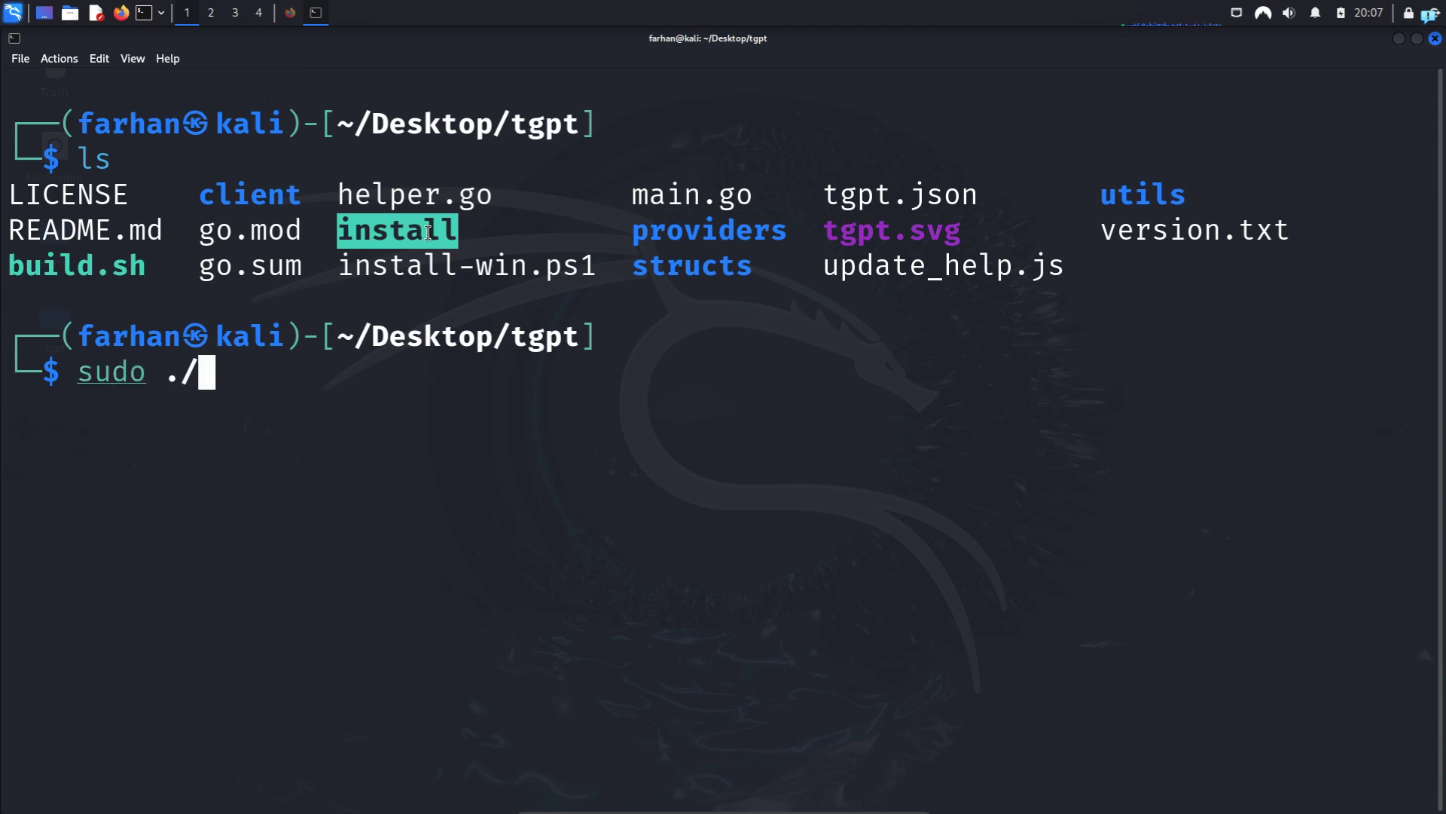
type("install")
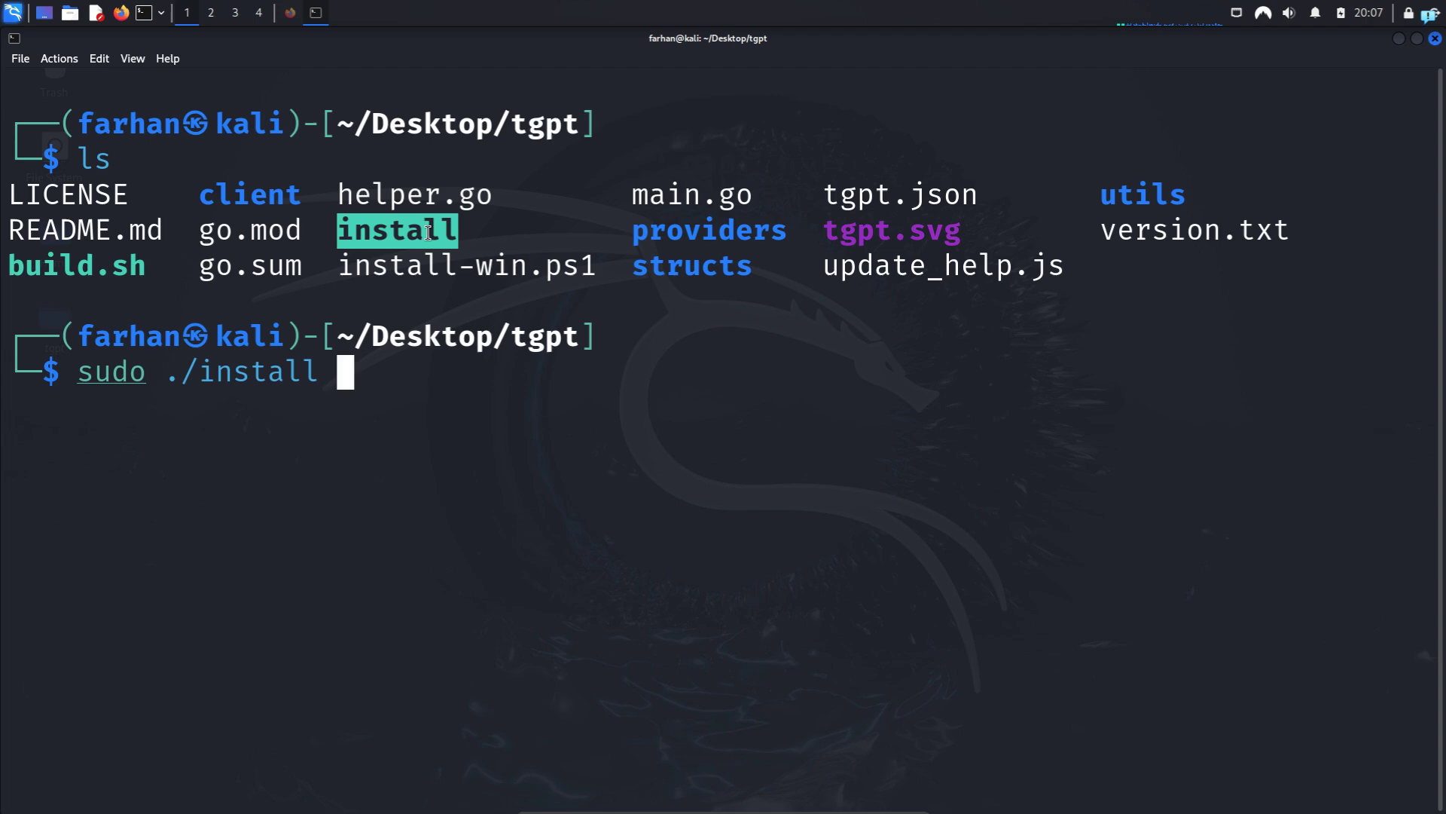
key("Return")
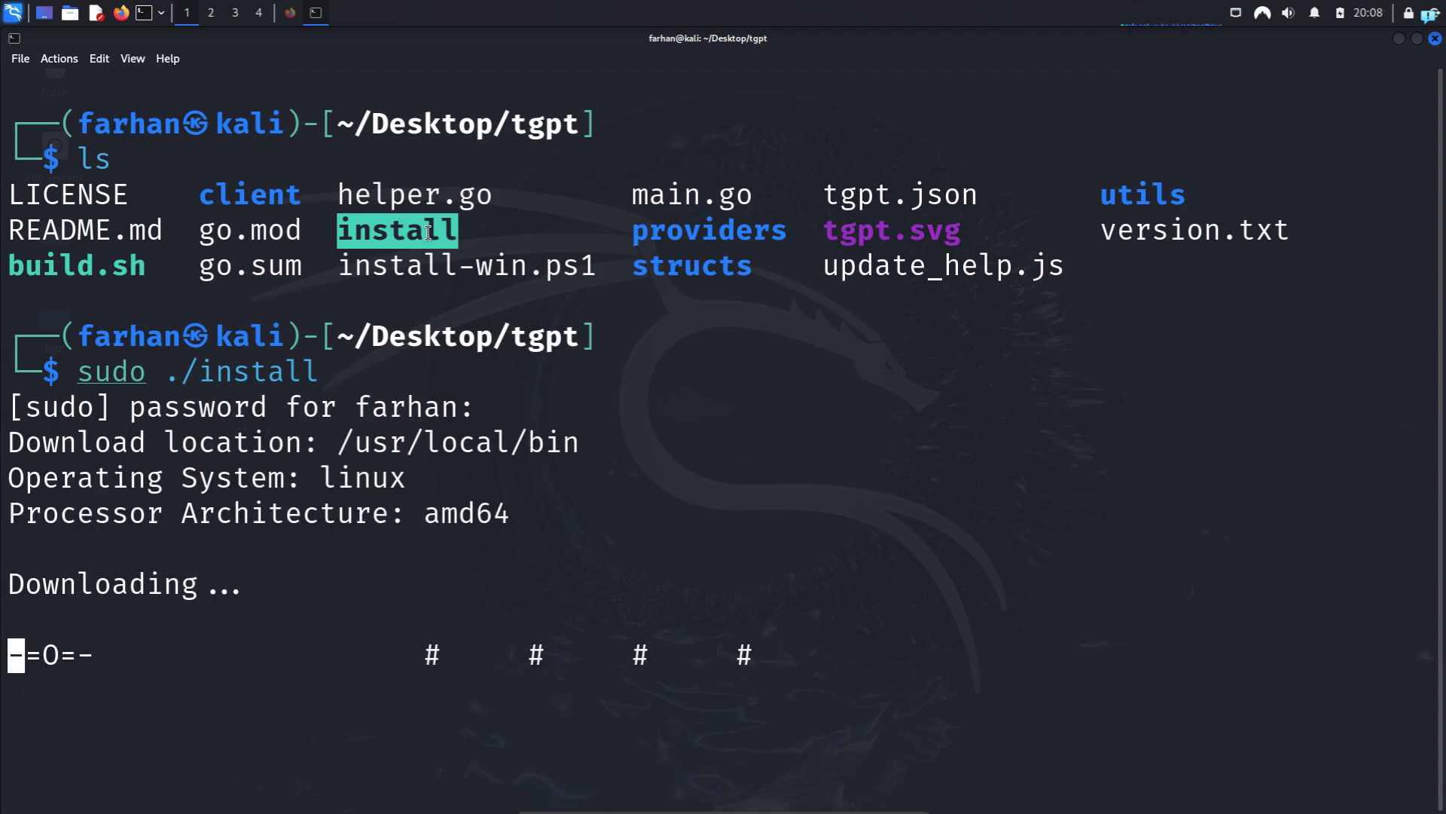
type("clear")
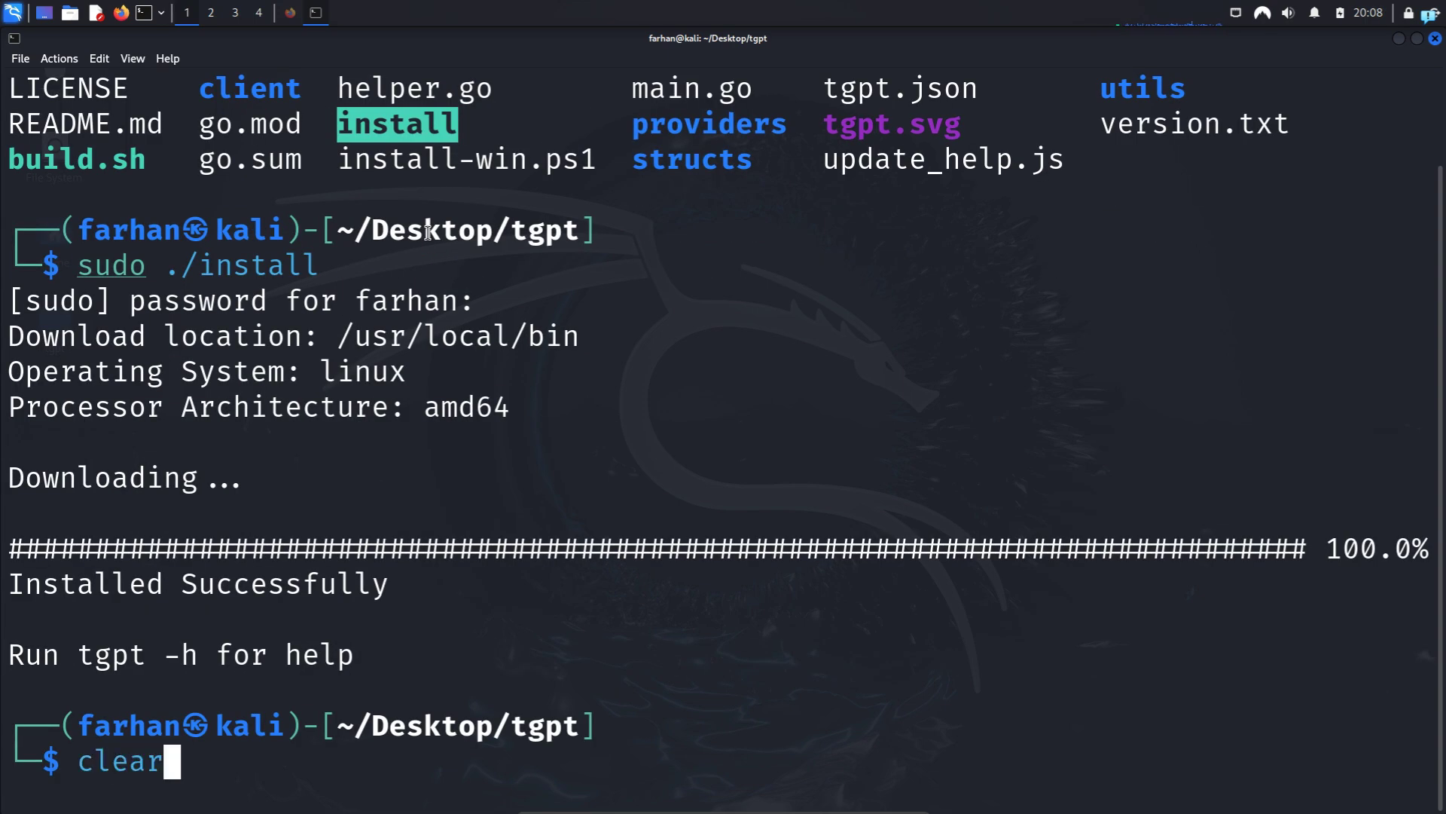
key("Return")
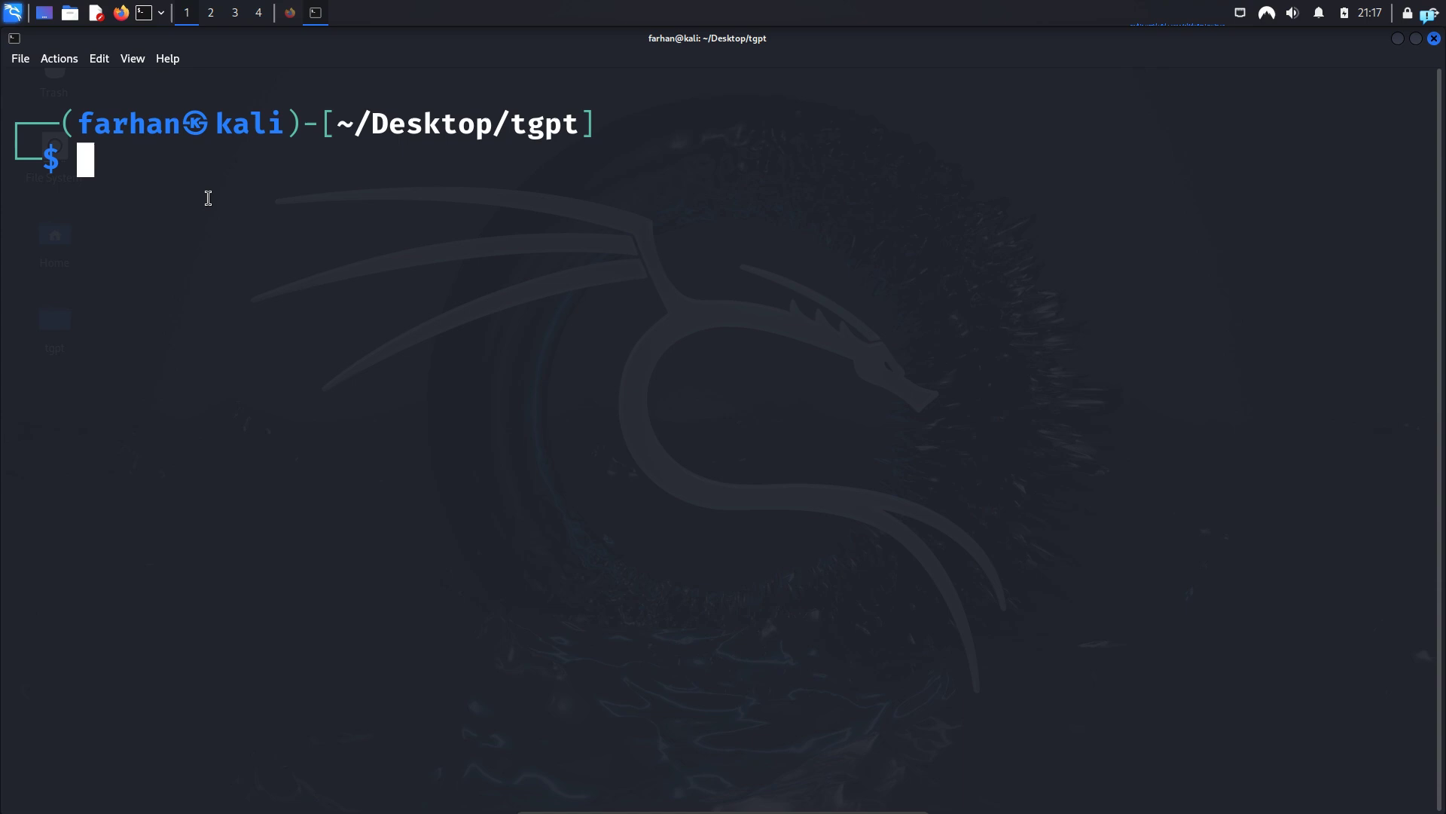
mouse_move(244, 223)
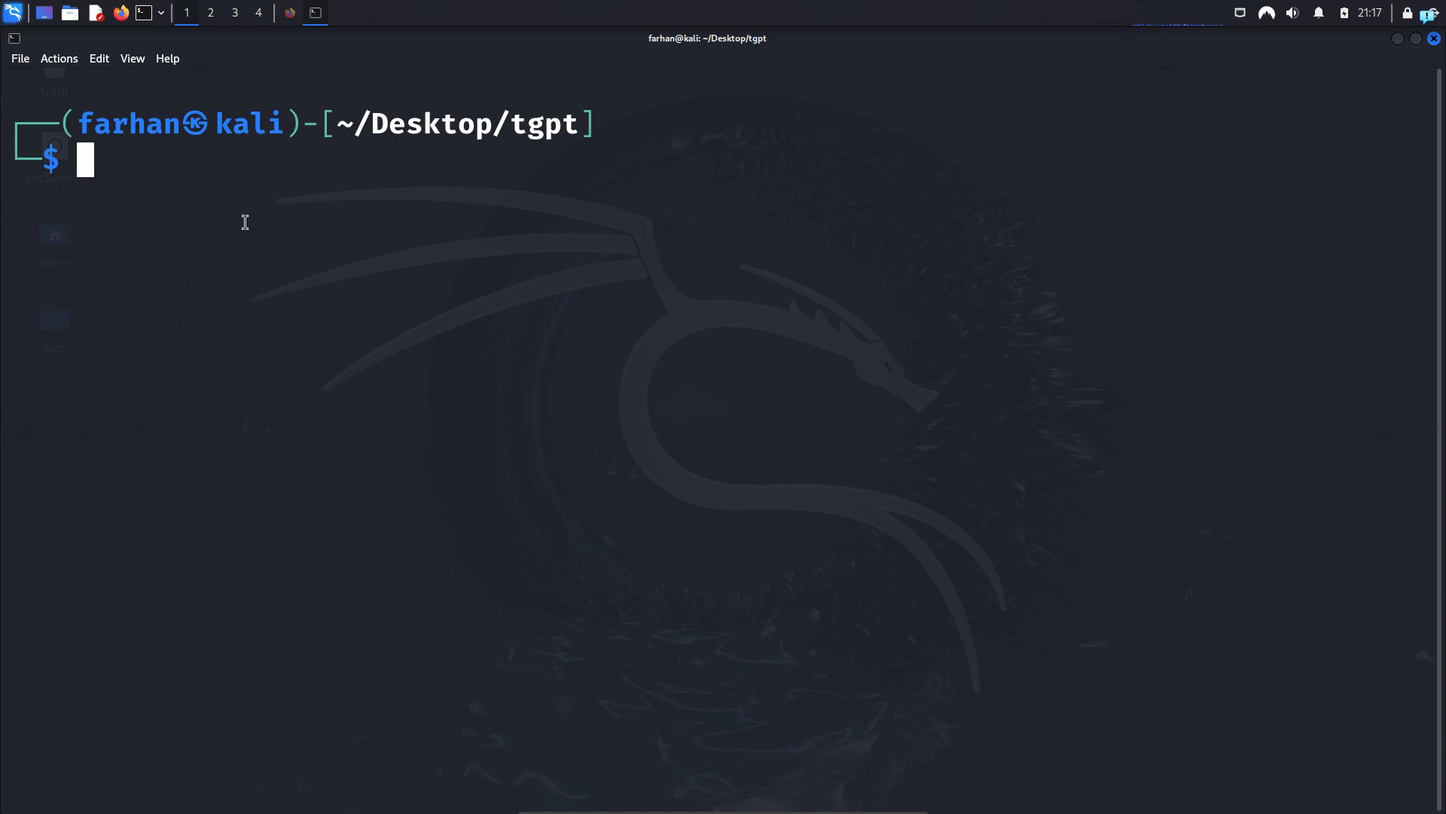
type("tgpt")
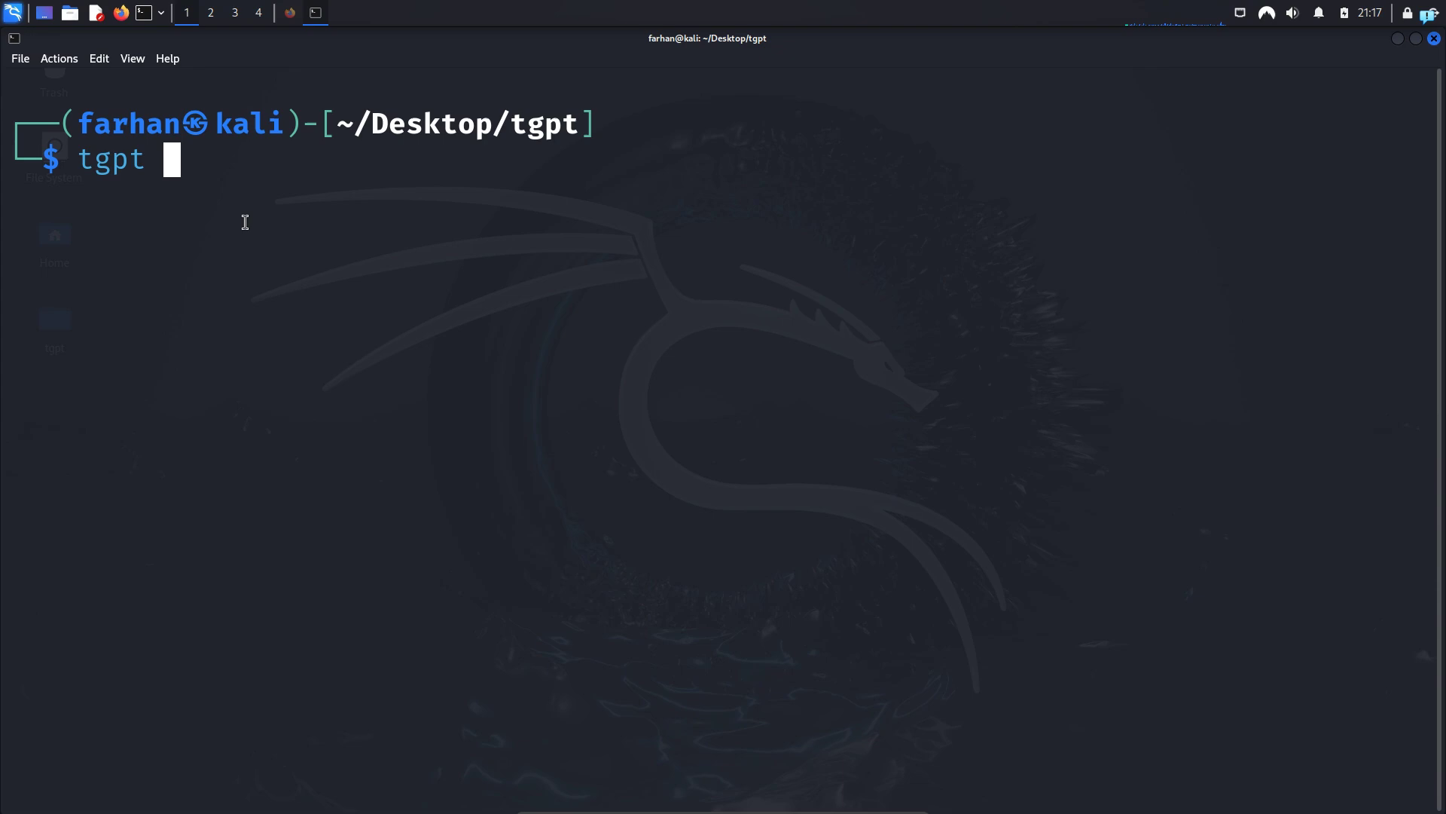
key("Return")
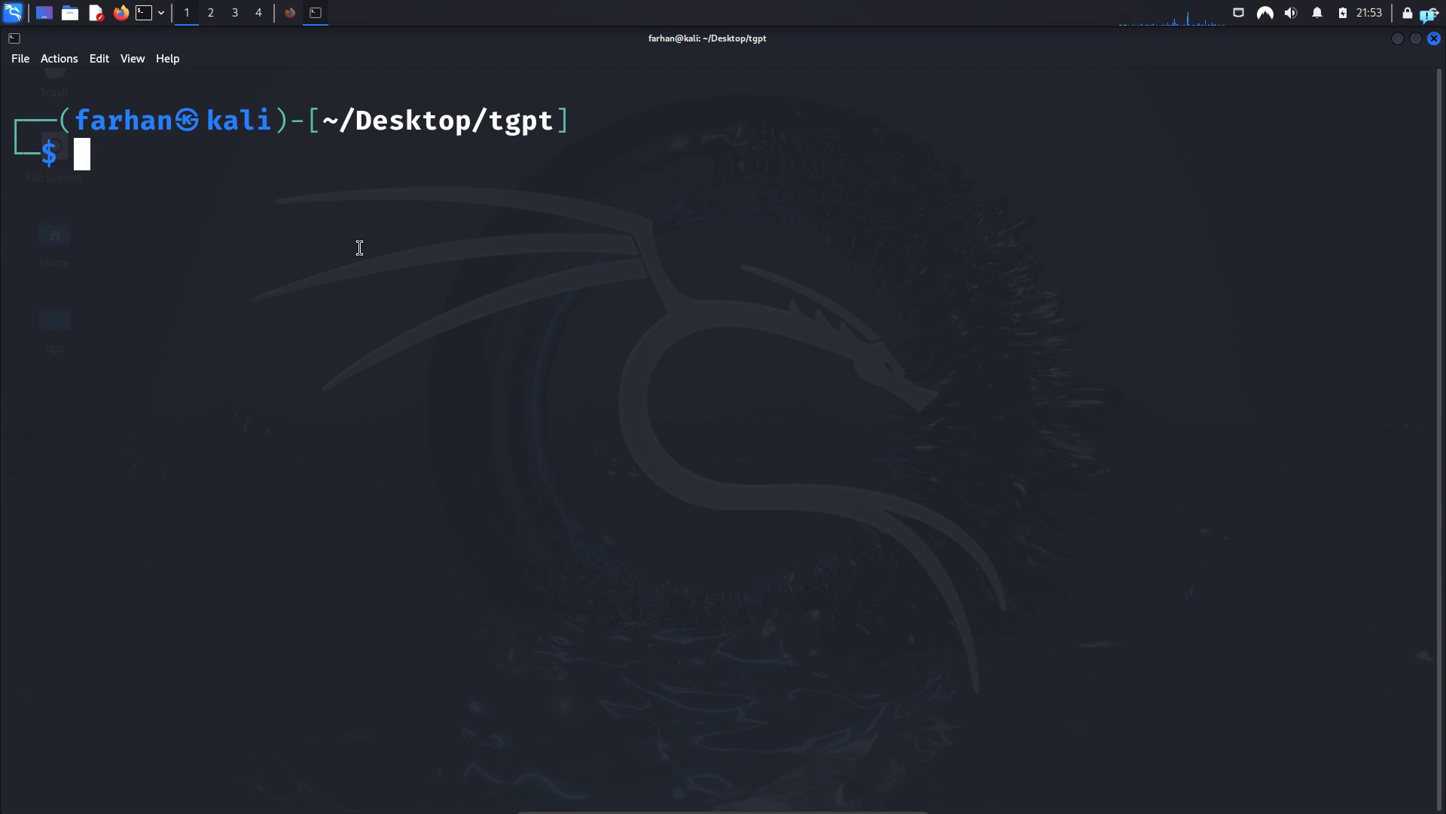
type("tgpt --help")
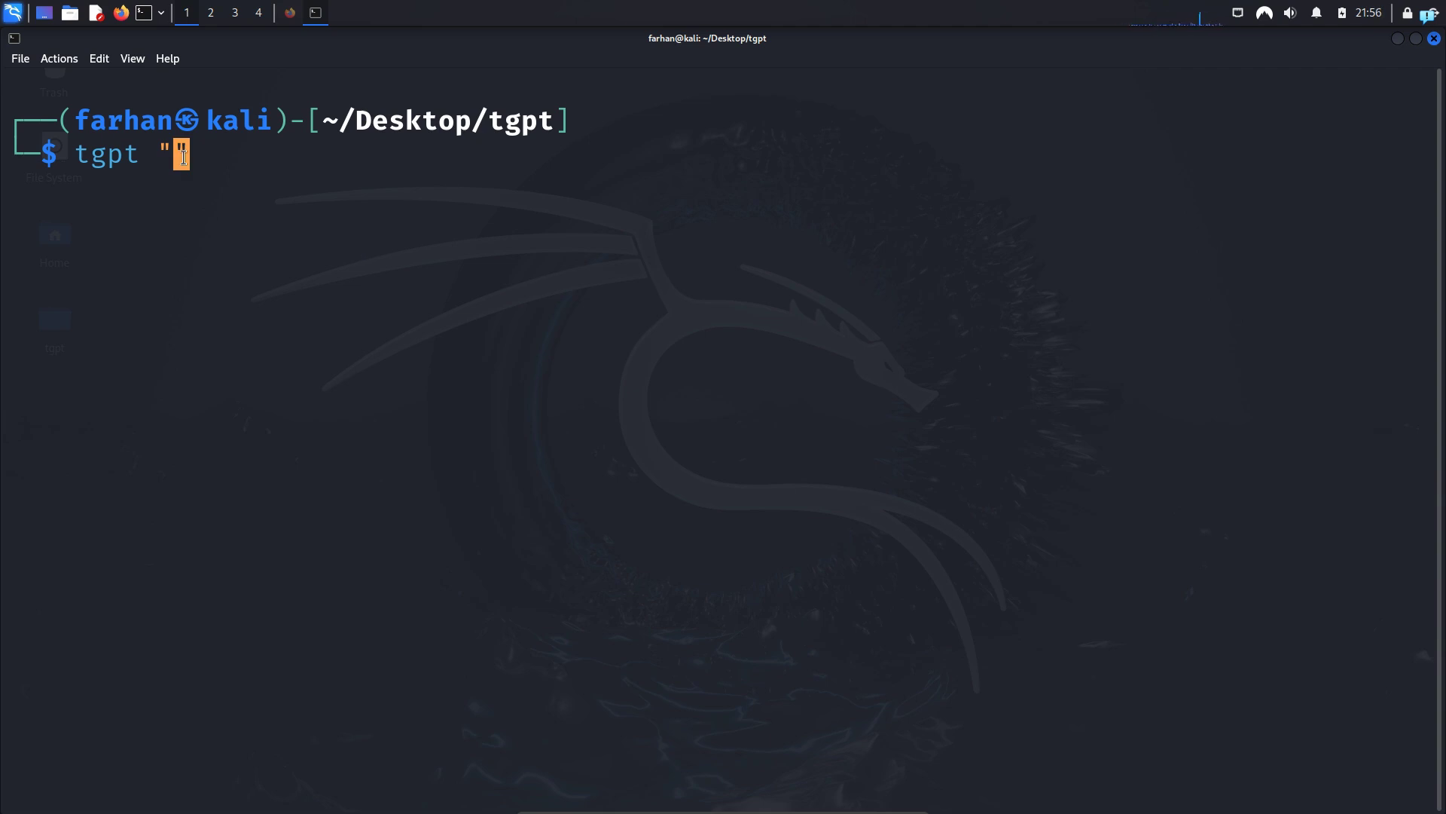
type("what is")
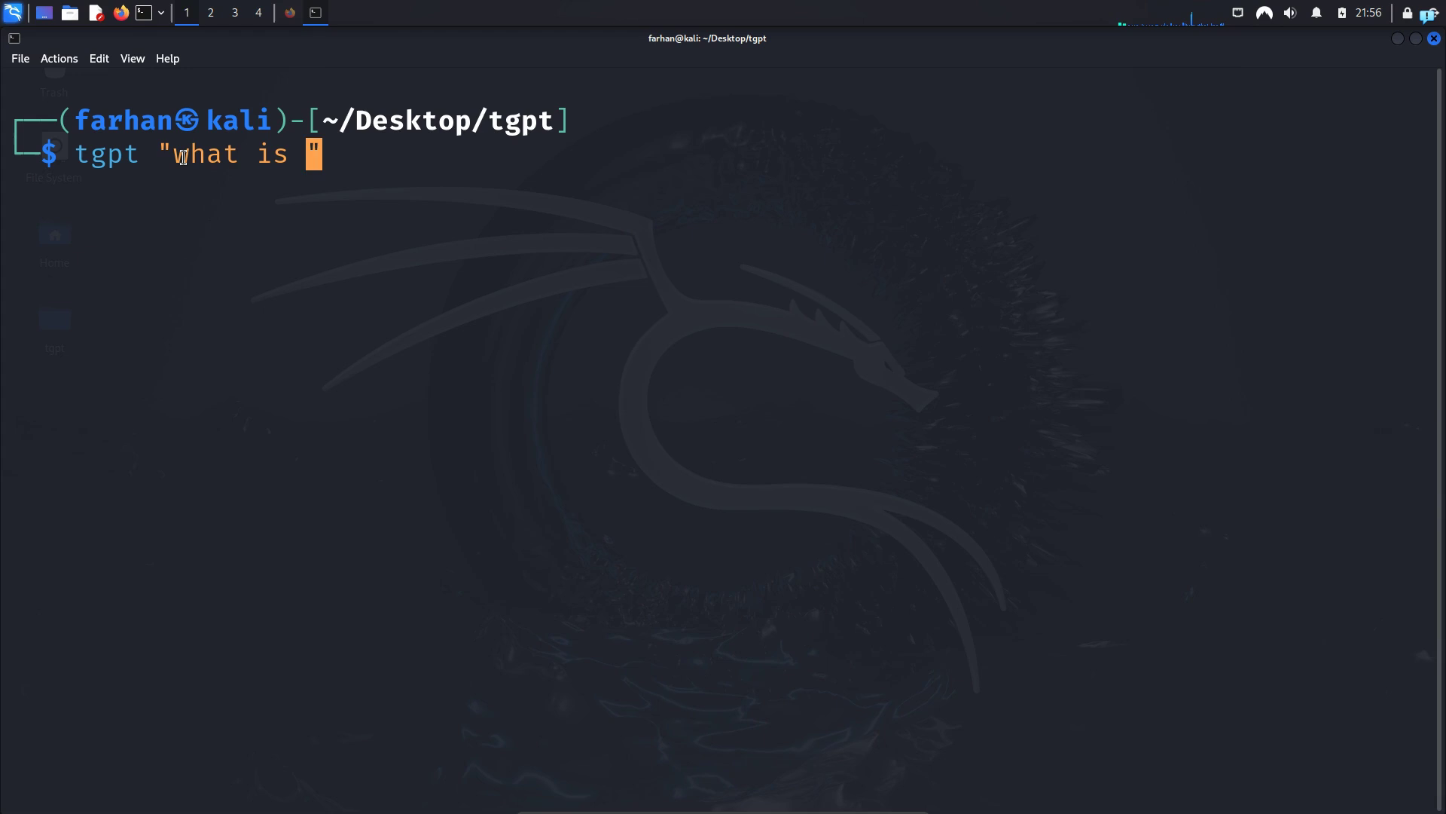
type("kali linux?")
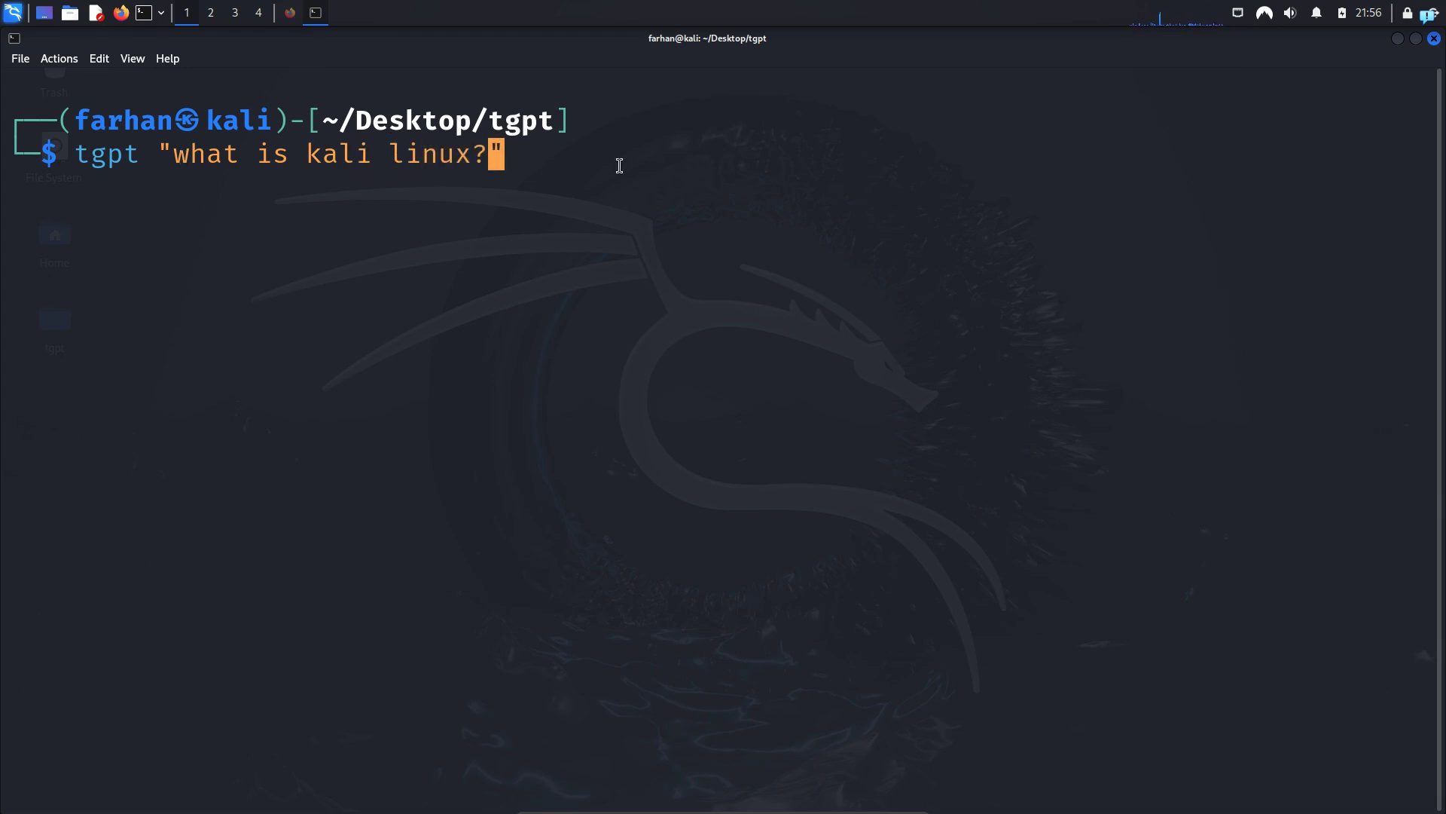
key("Return")
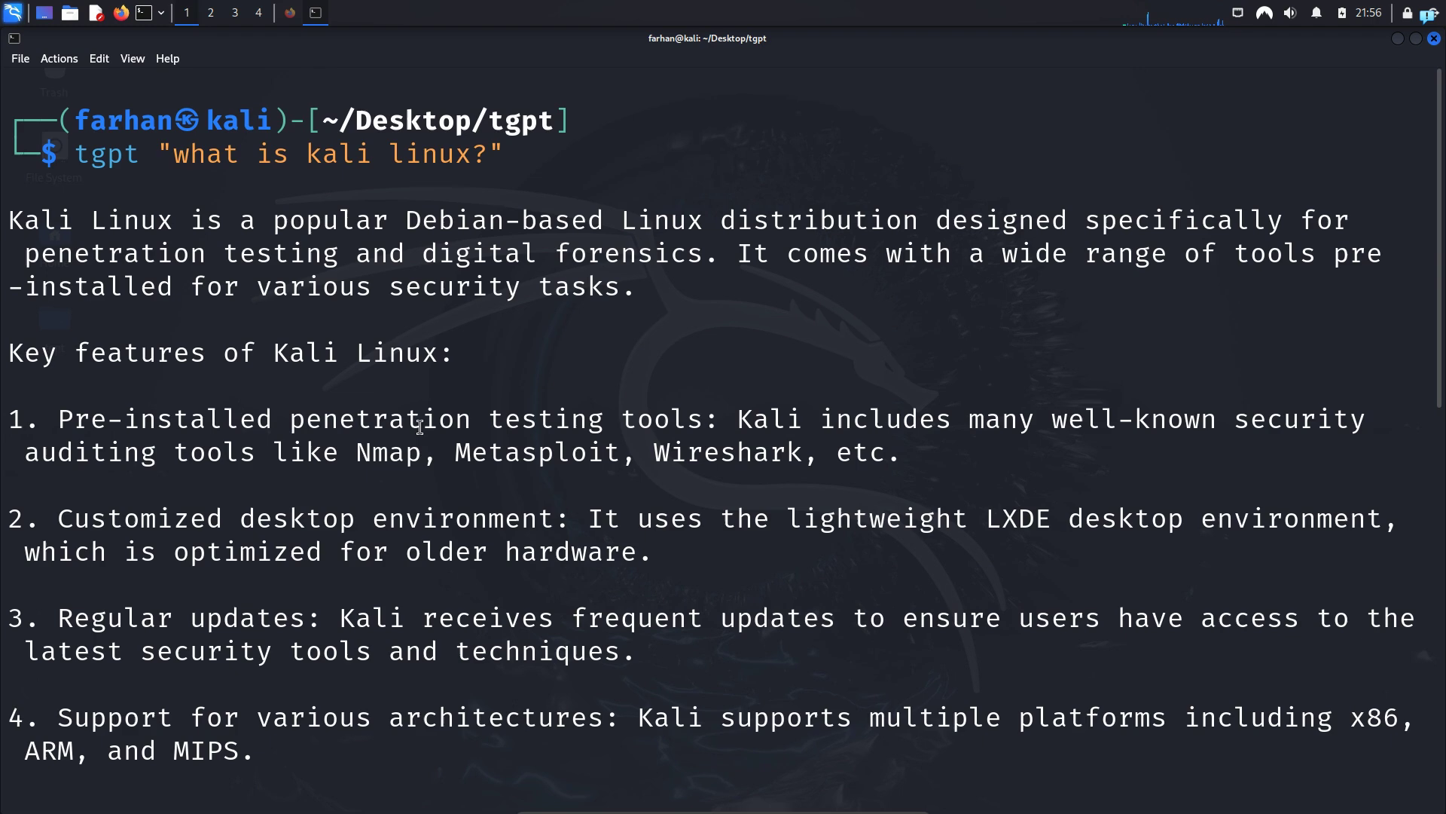
mouse_move(509, 506)
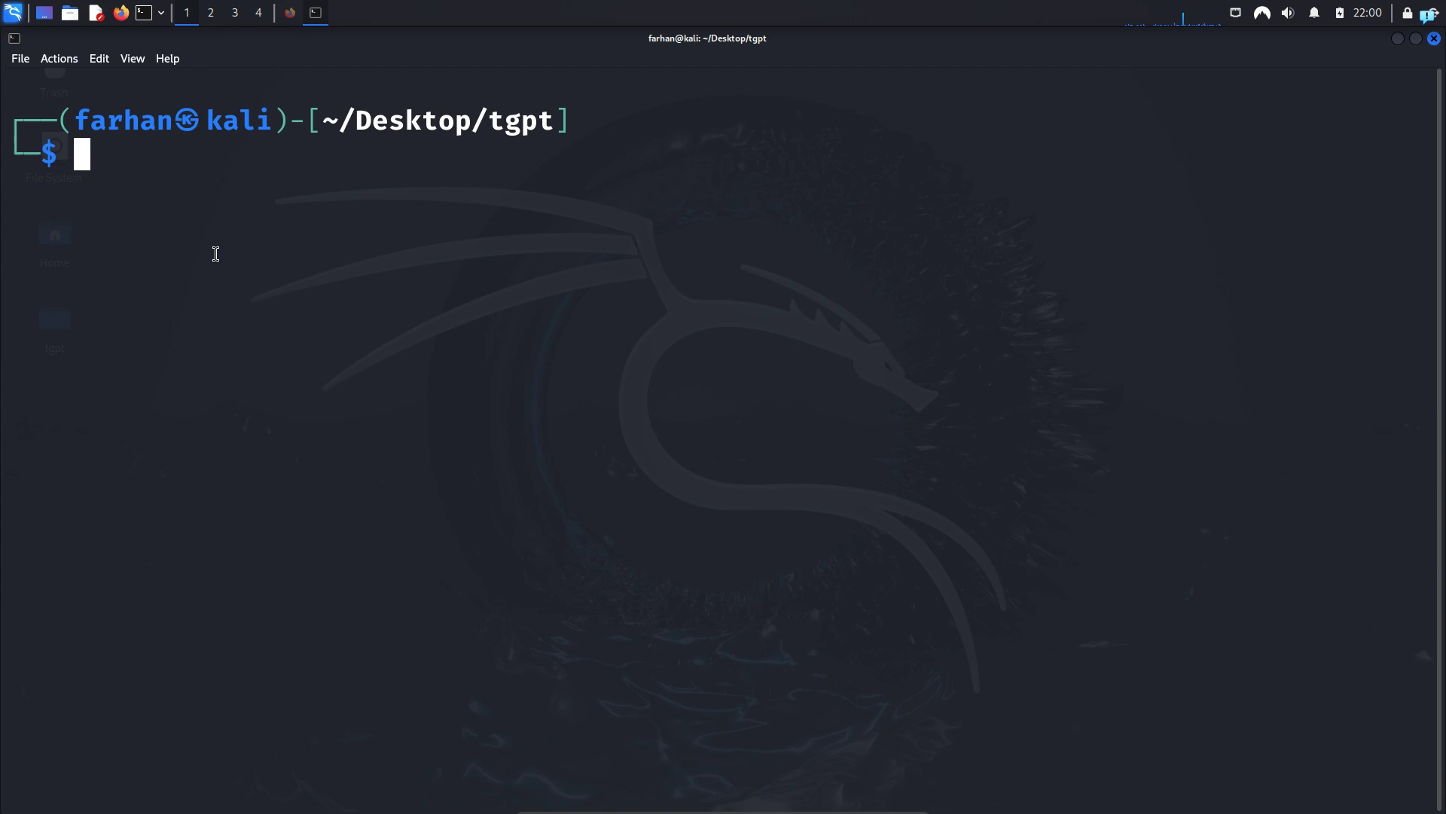
Ask tgpt "how to install tor browser in kali linux" to get apt install steps
type("tgpt \"how to install tor browser in kali linux\"")
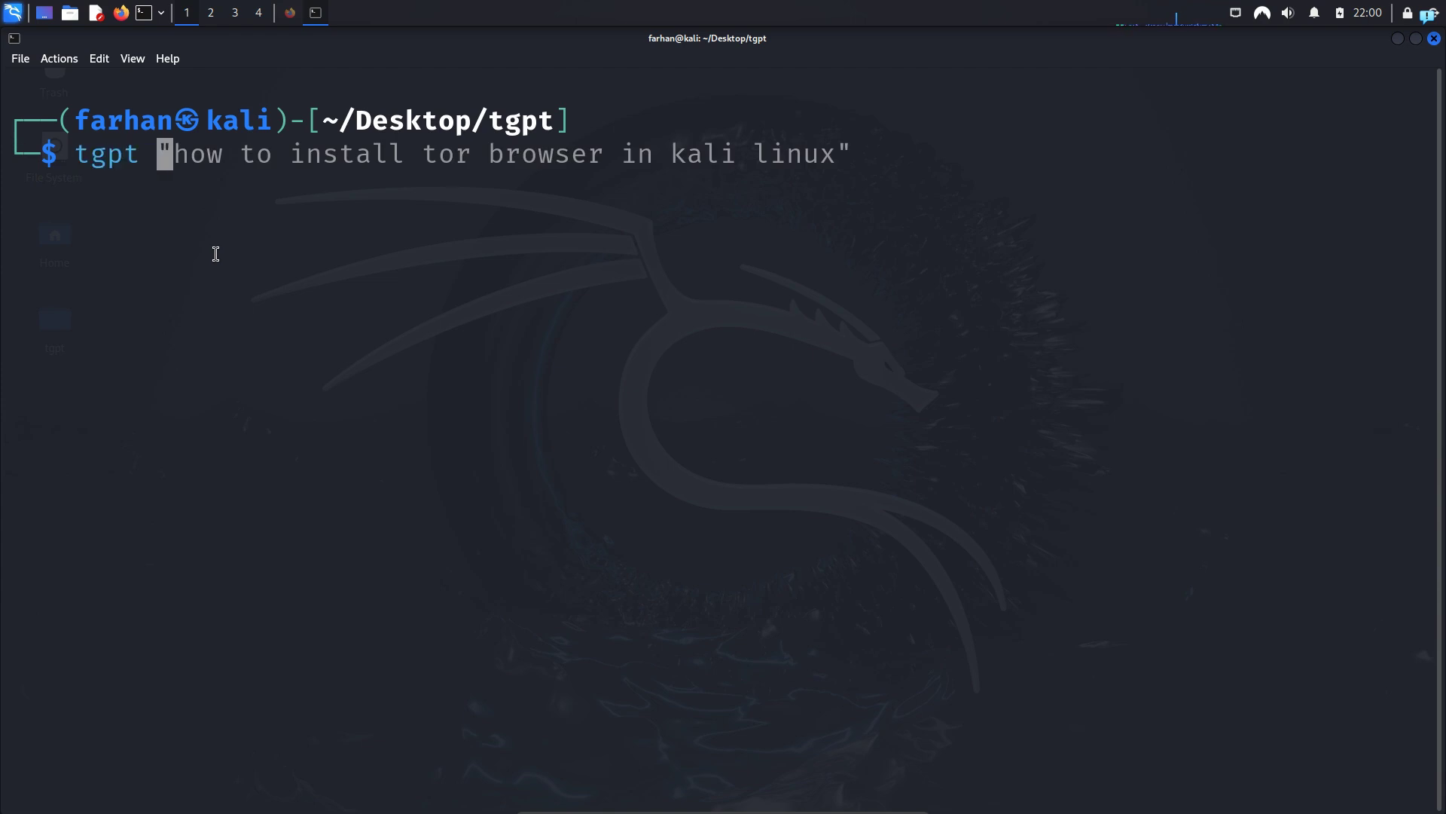
key("ctrl+k")
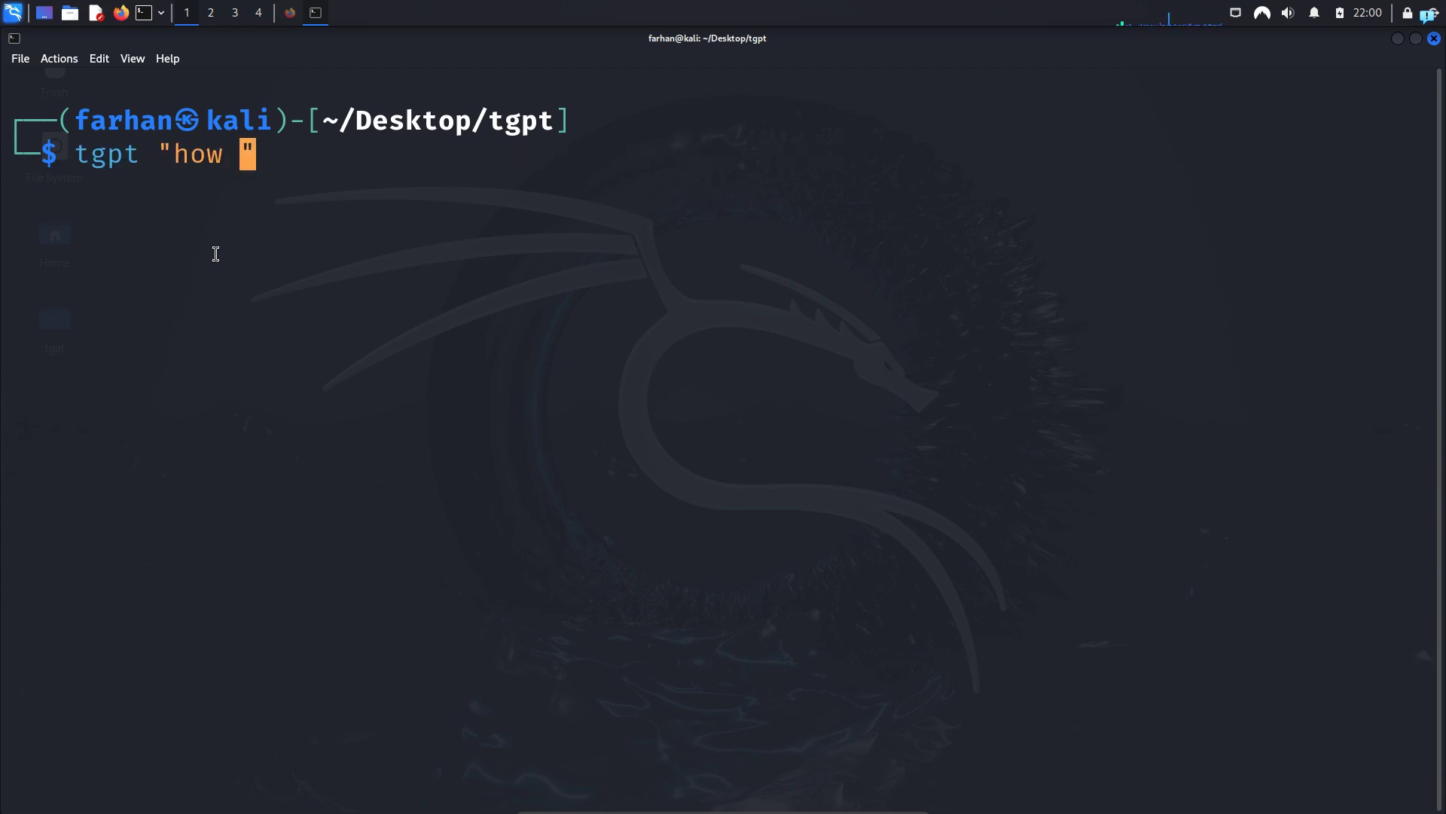
type("to install tor brow")
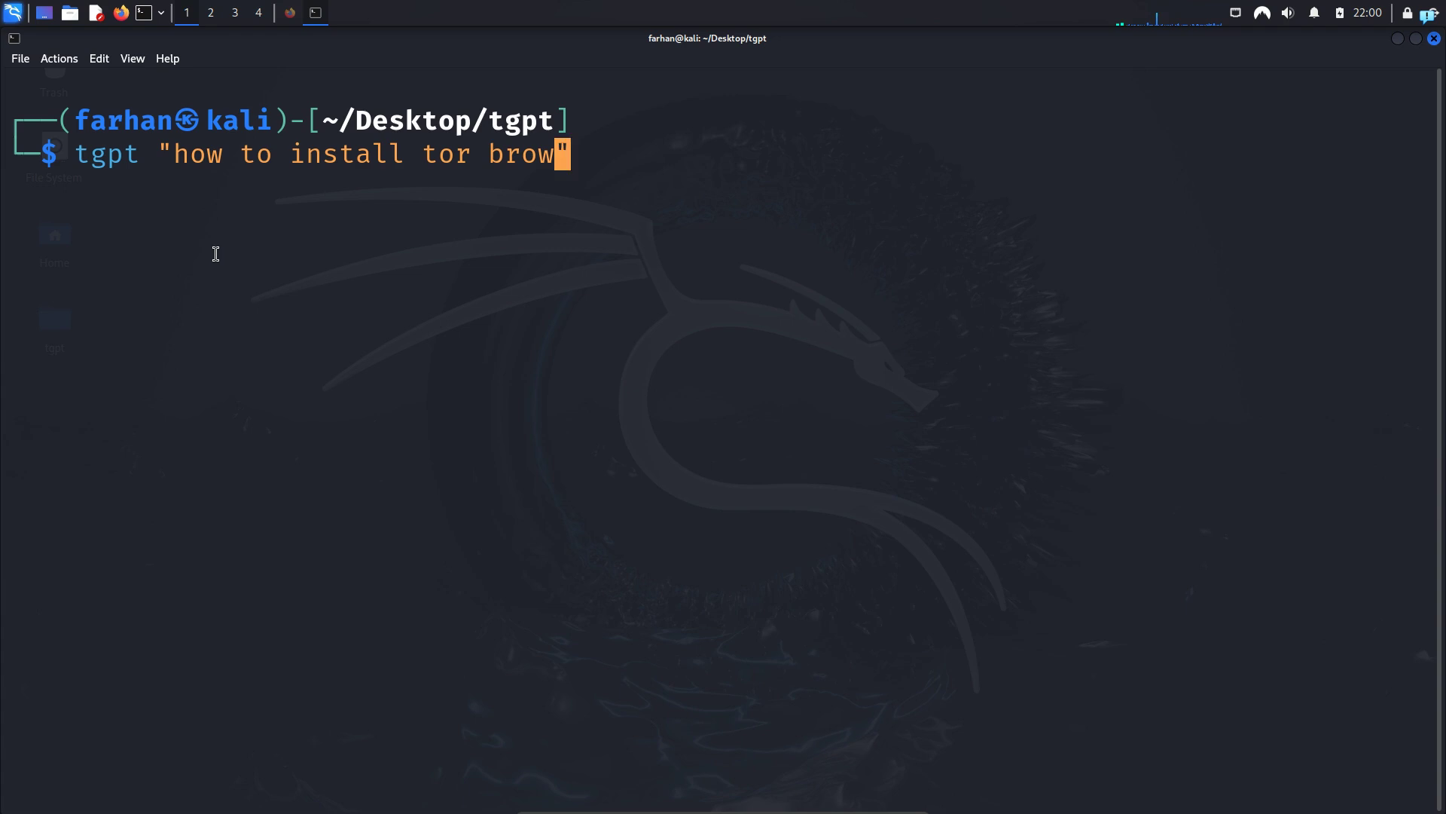
key("Return")
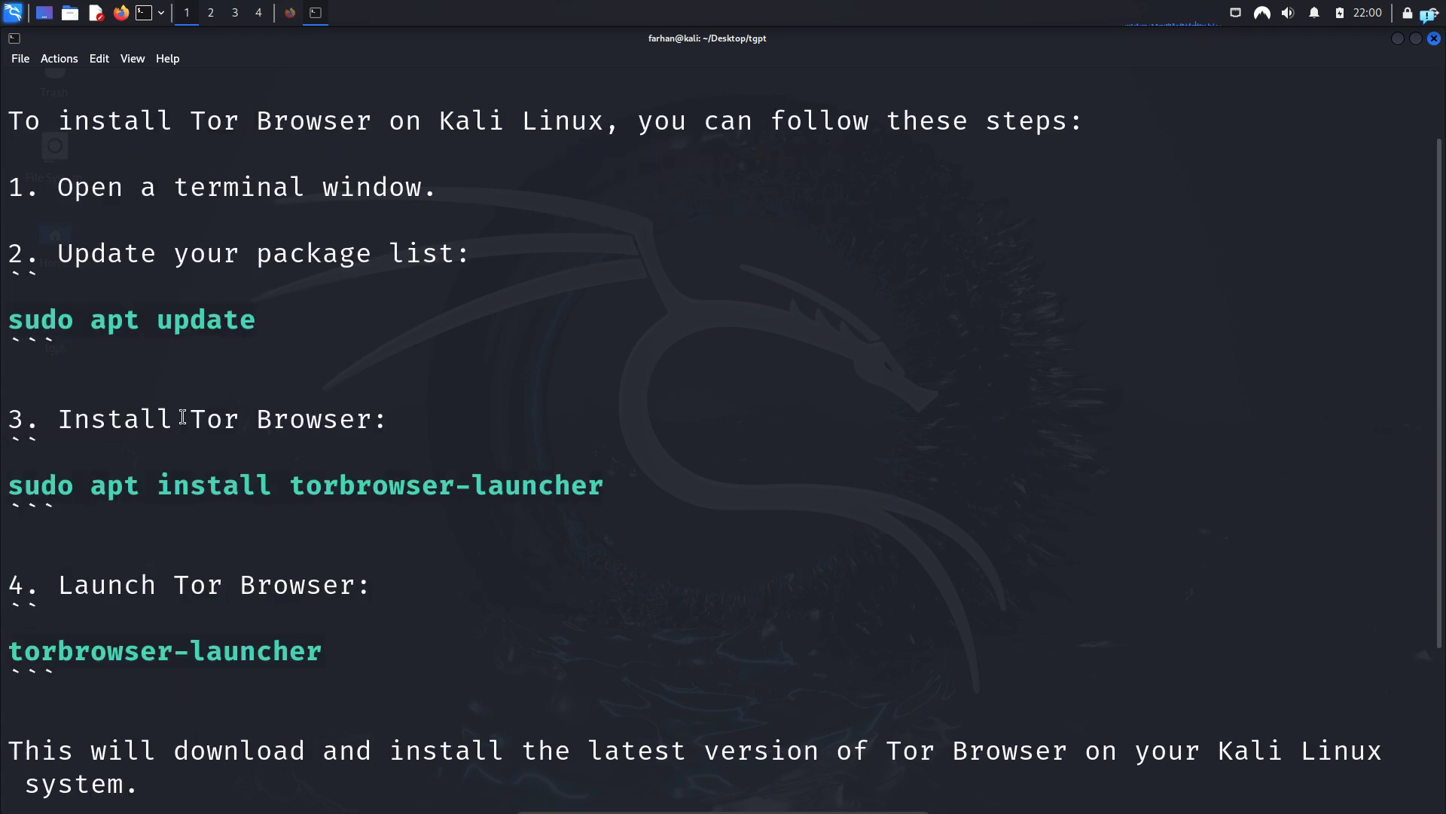
mouse_move(6, 320)
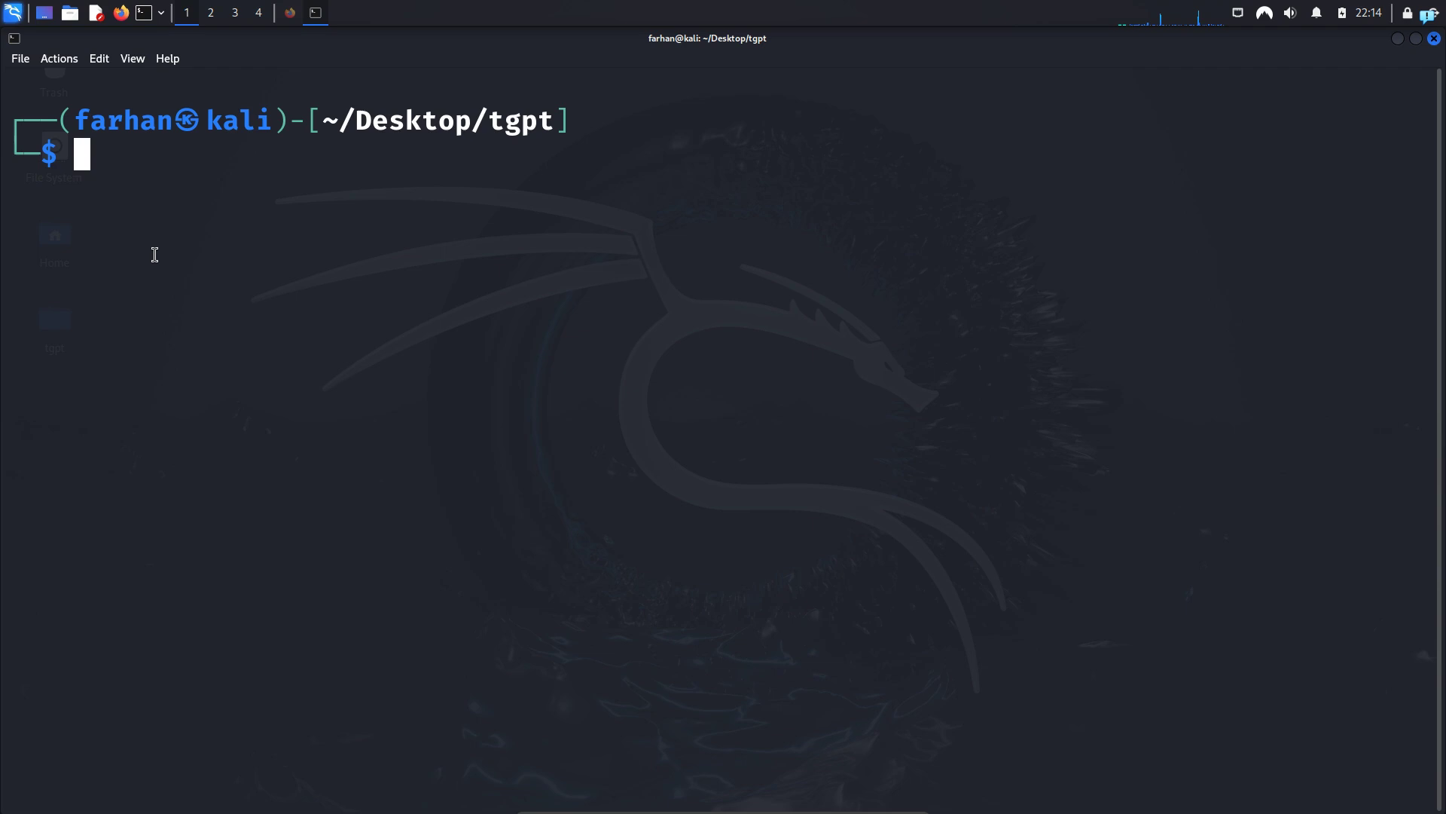
Request simple Python and Go Hello World programs with tgpt -c
type("tgpt \"how to install tor browser in kali linux\"")
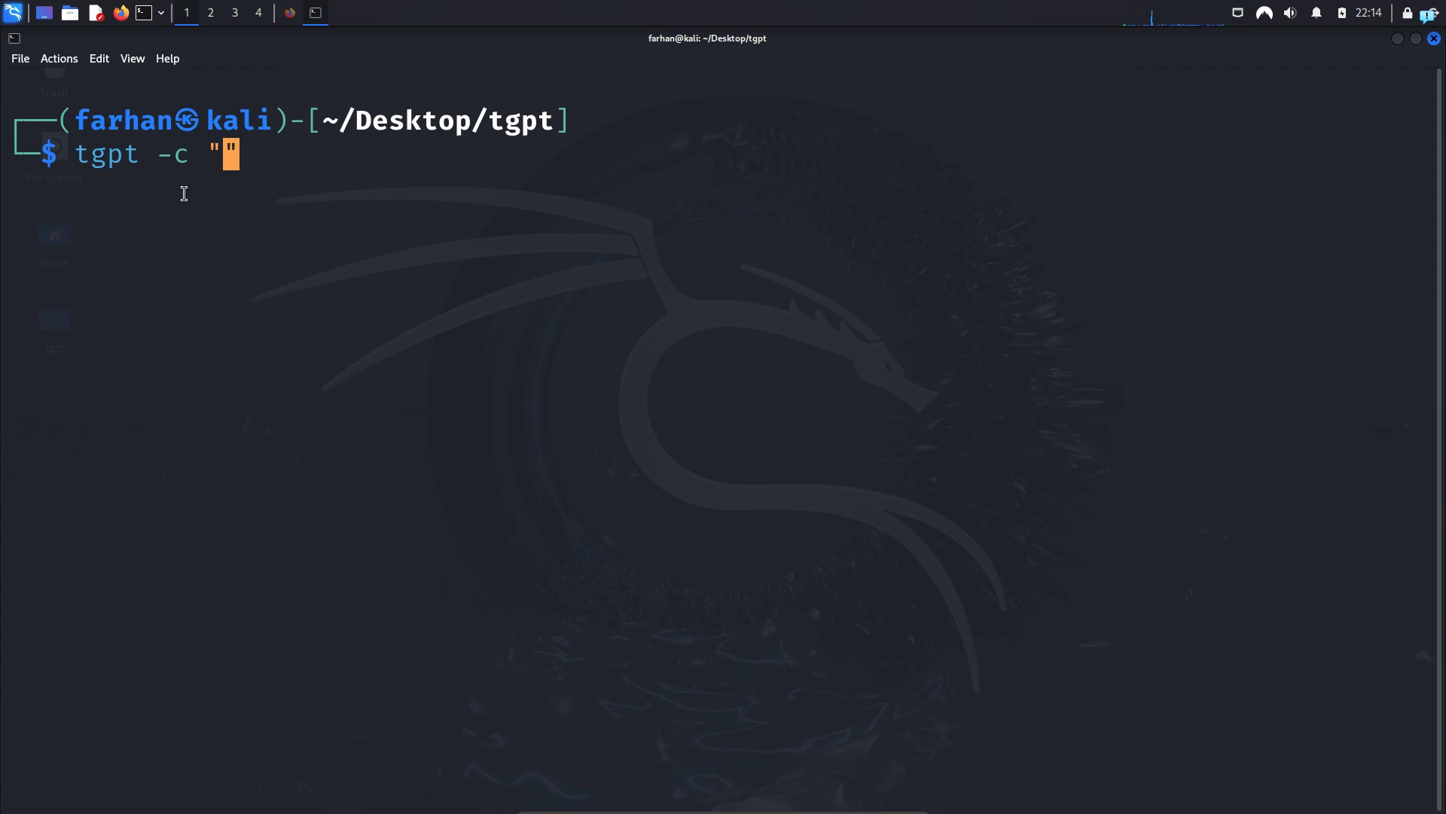
type("write a simple program for me in python")
type("tgpt -c \"write a simple program for me in golang\"")
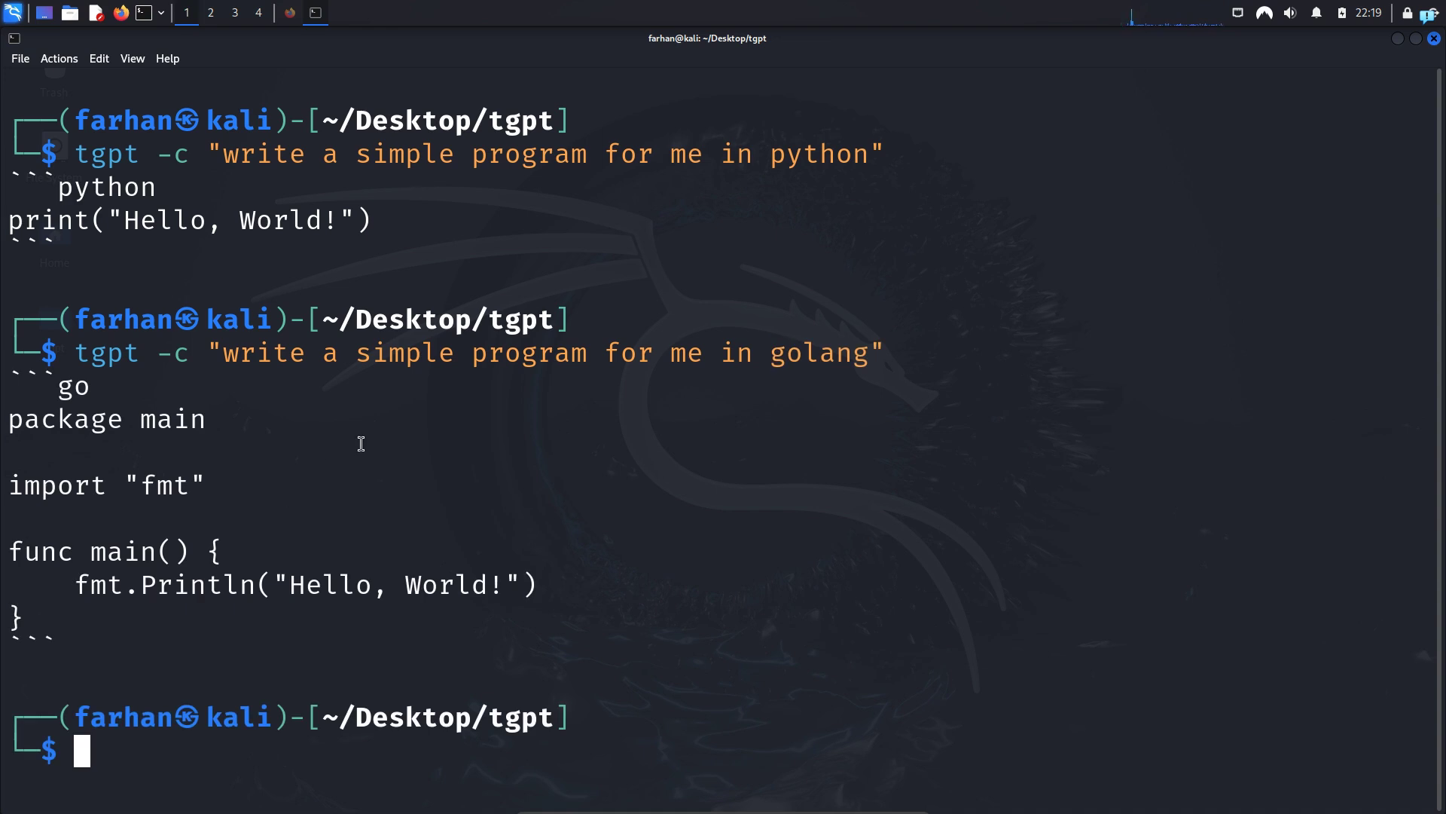
mouse_move(423, 382)
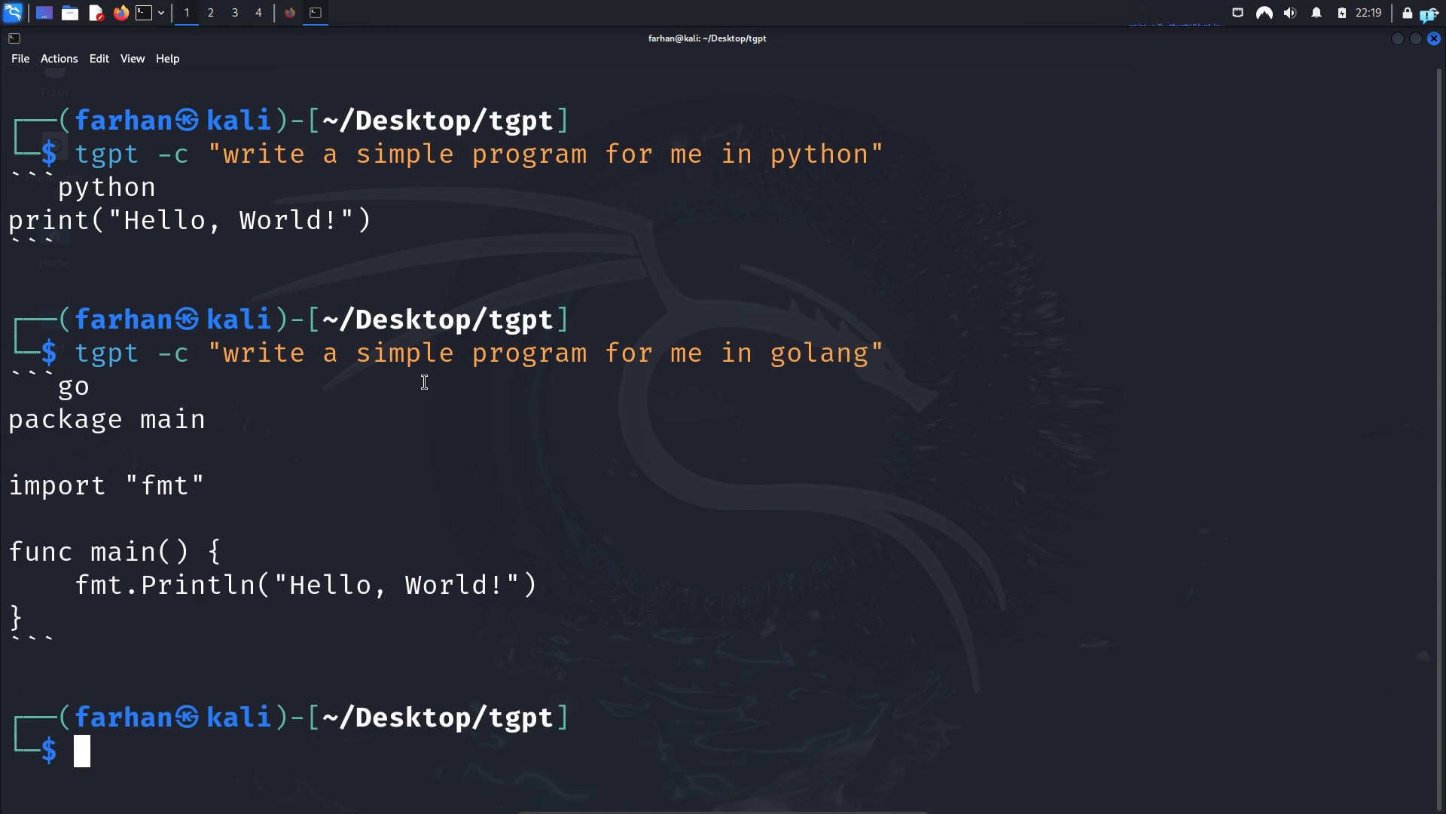
mouse_move(488, 395)
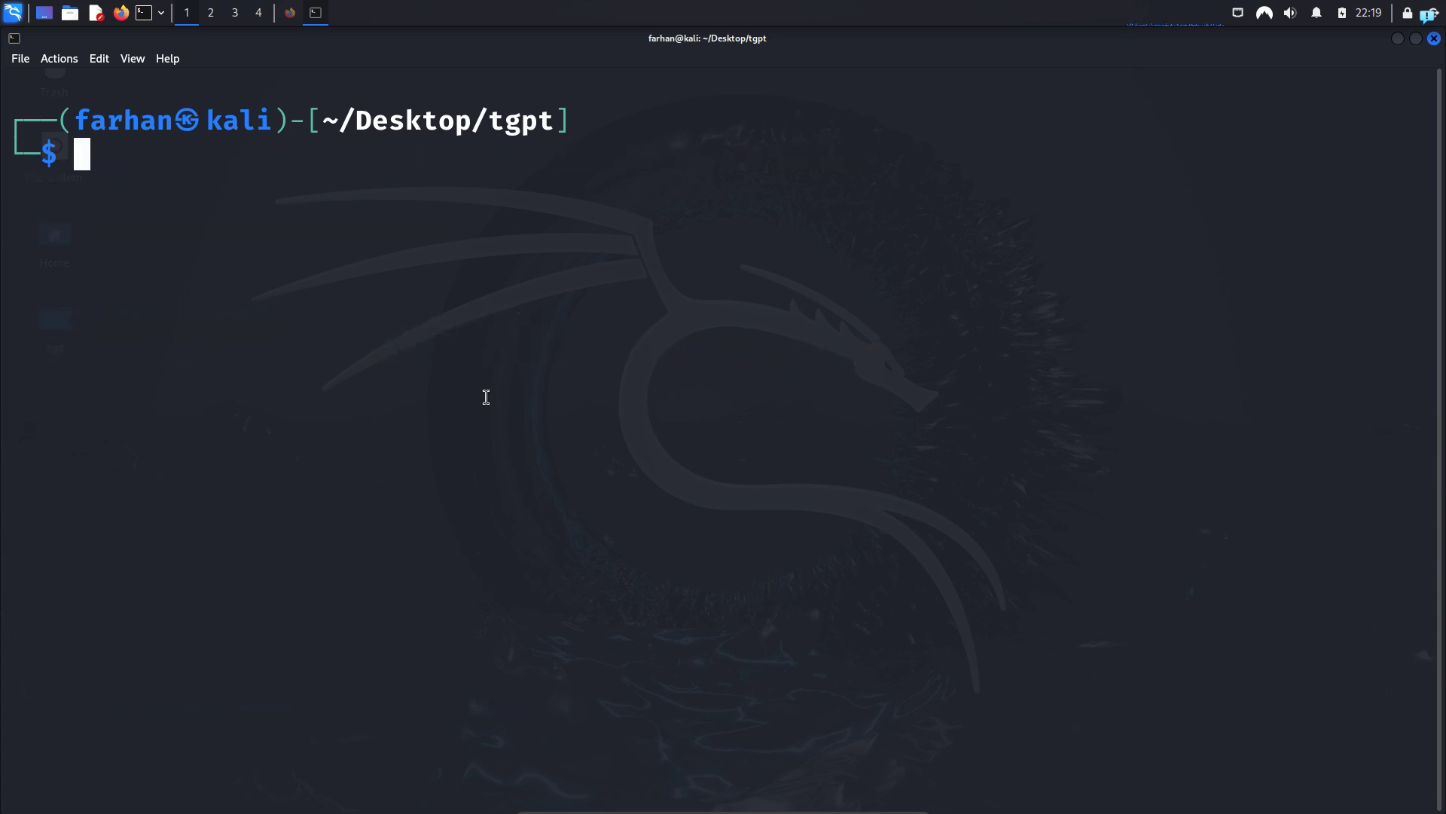
Ask tgpt -s for a hidden-directory listing command and answer y to run ls -la
type("tgpt --help")
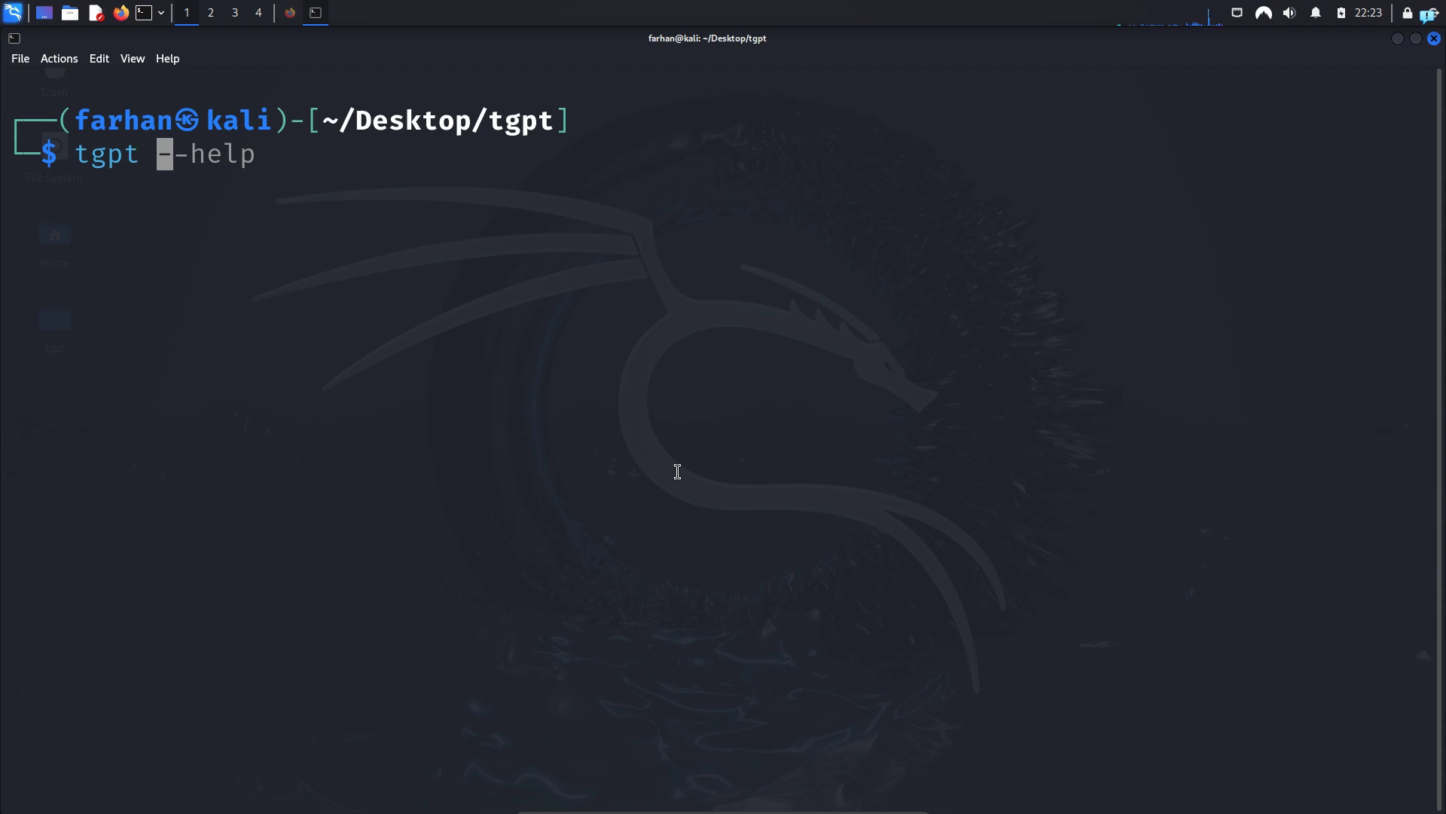
type("-s")
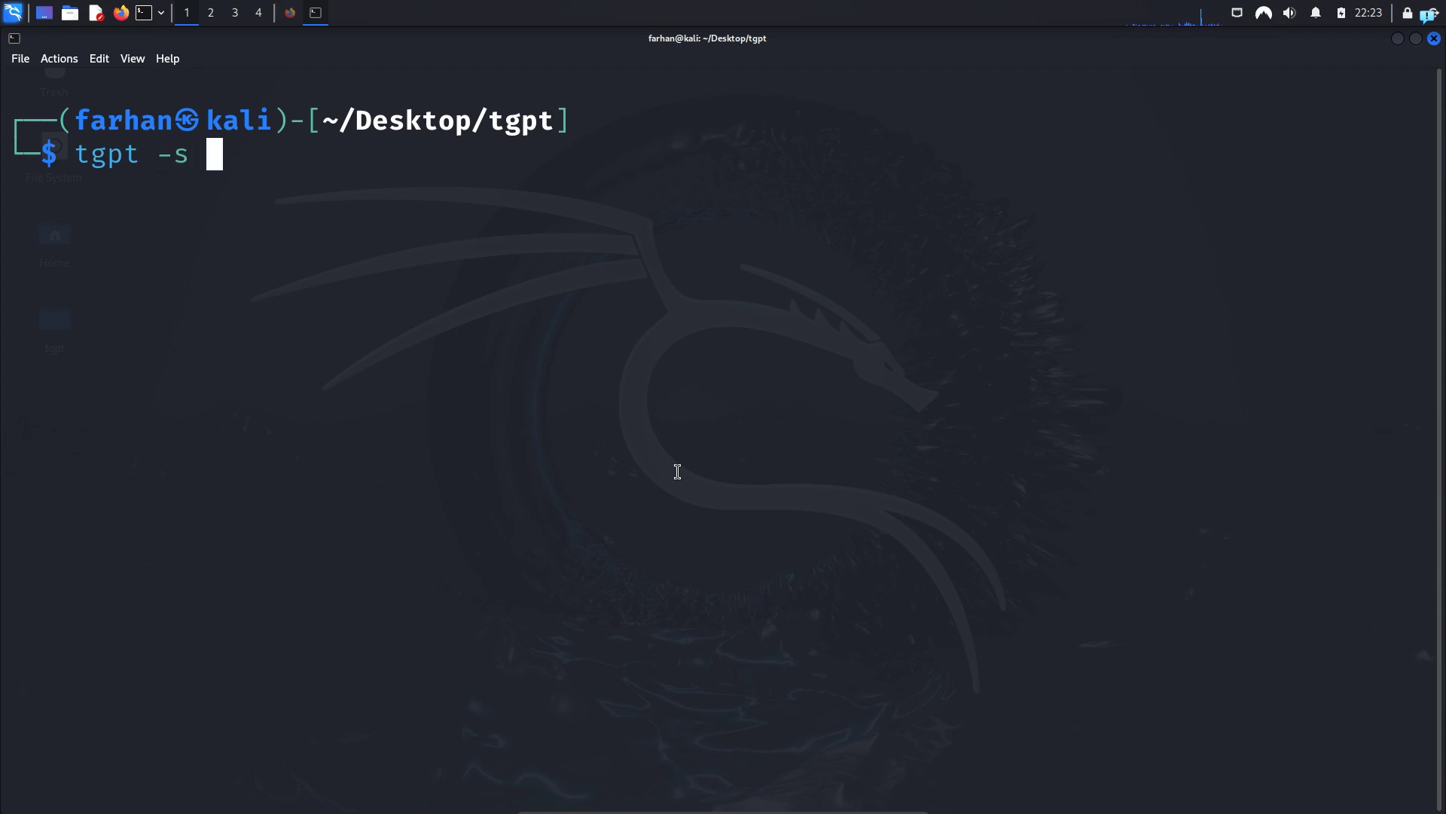
type("\"\"")
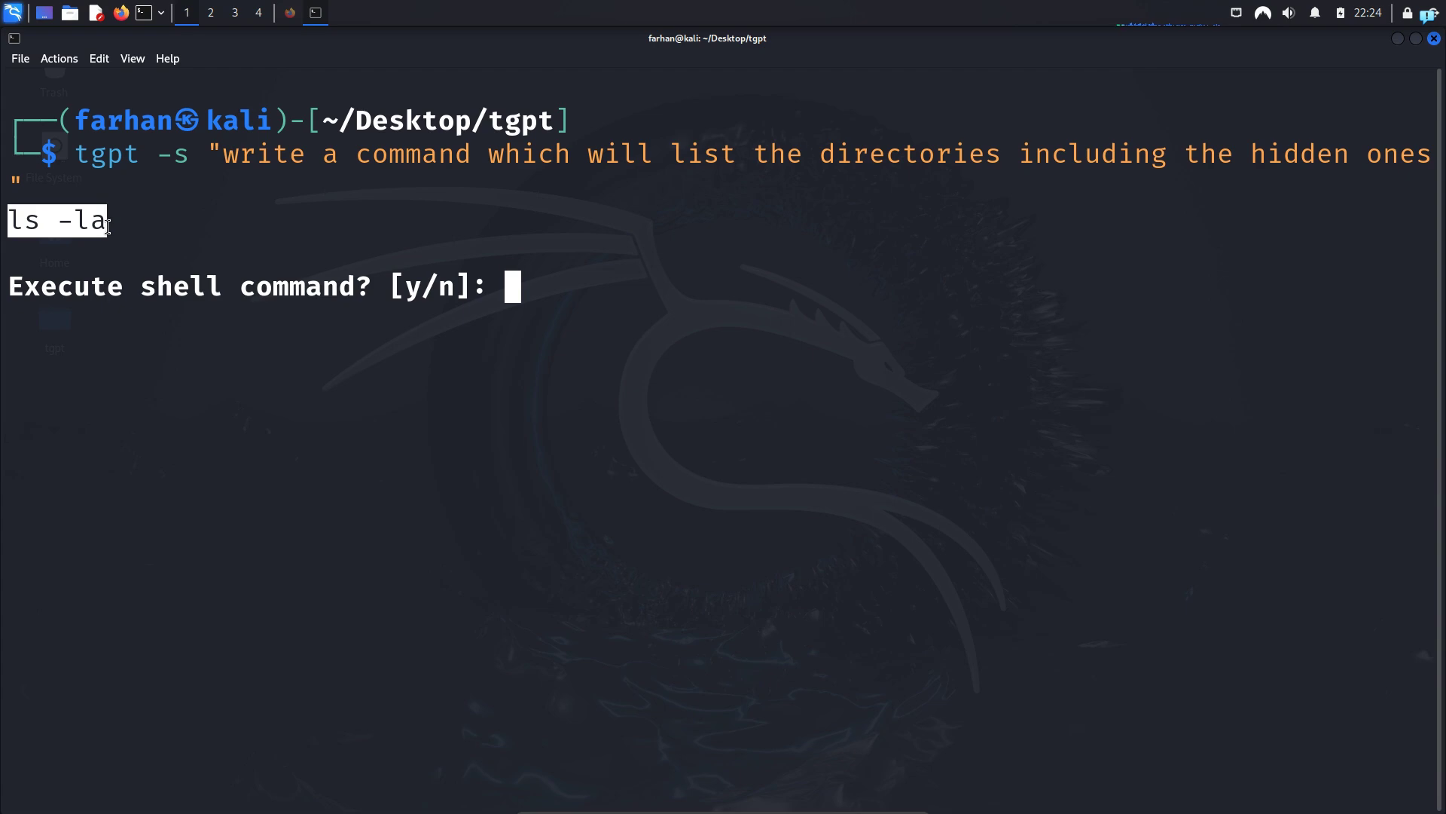
type("y")
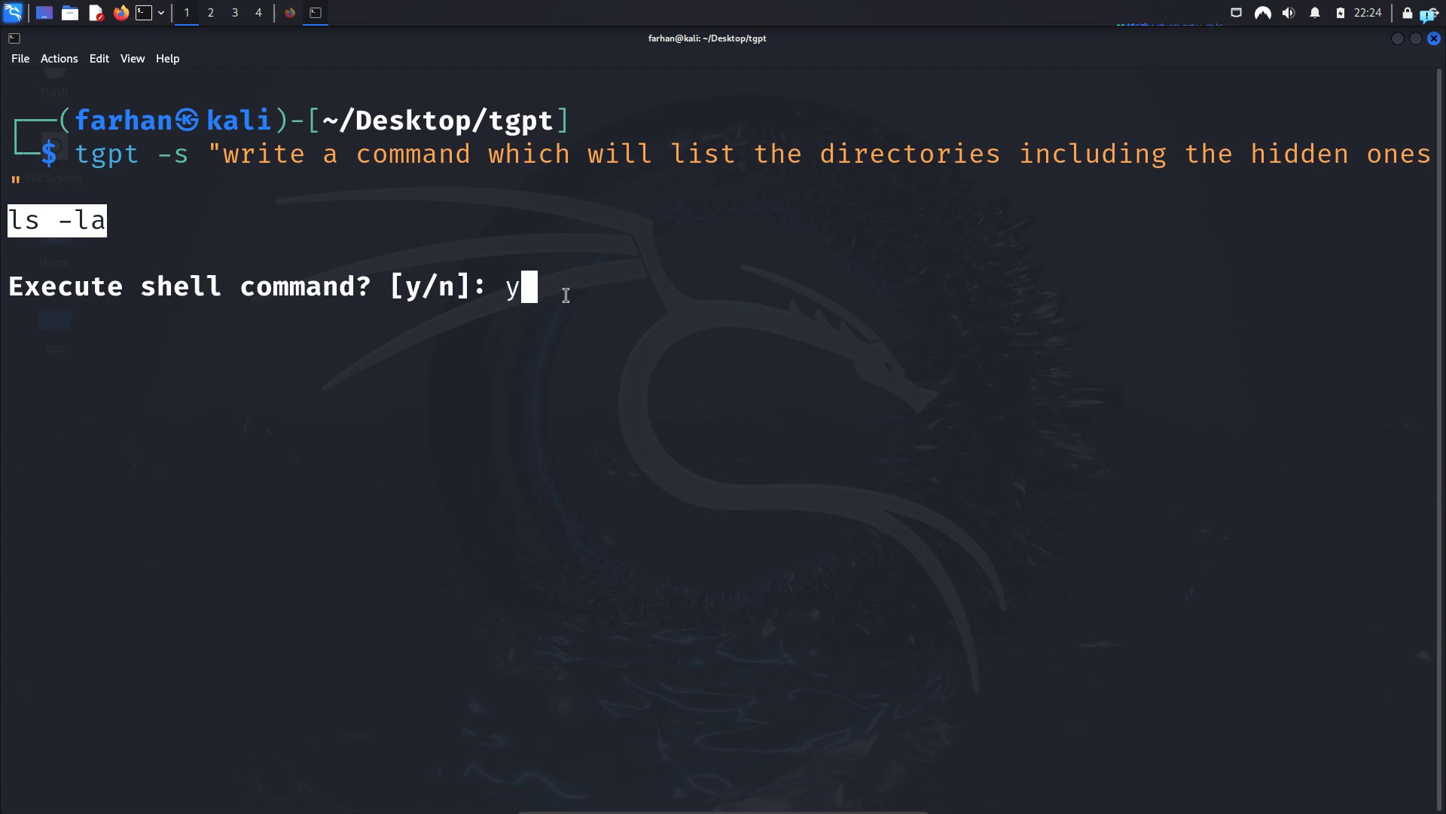
key("Return")
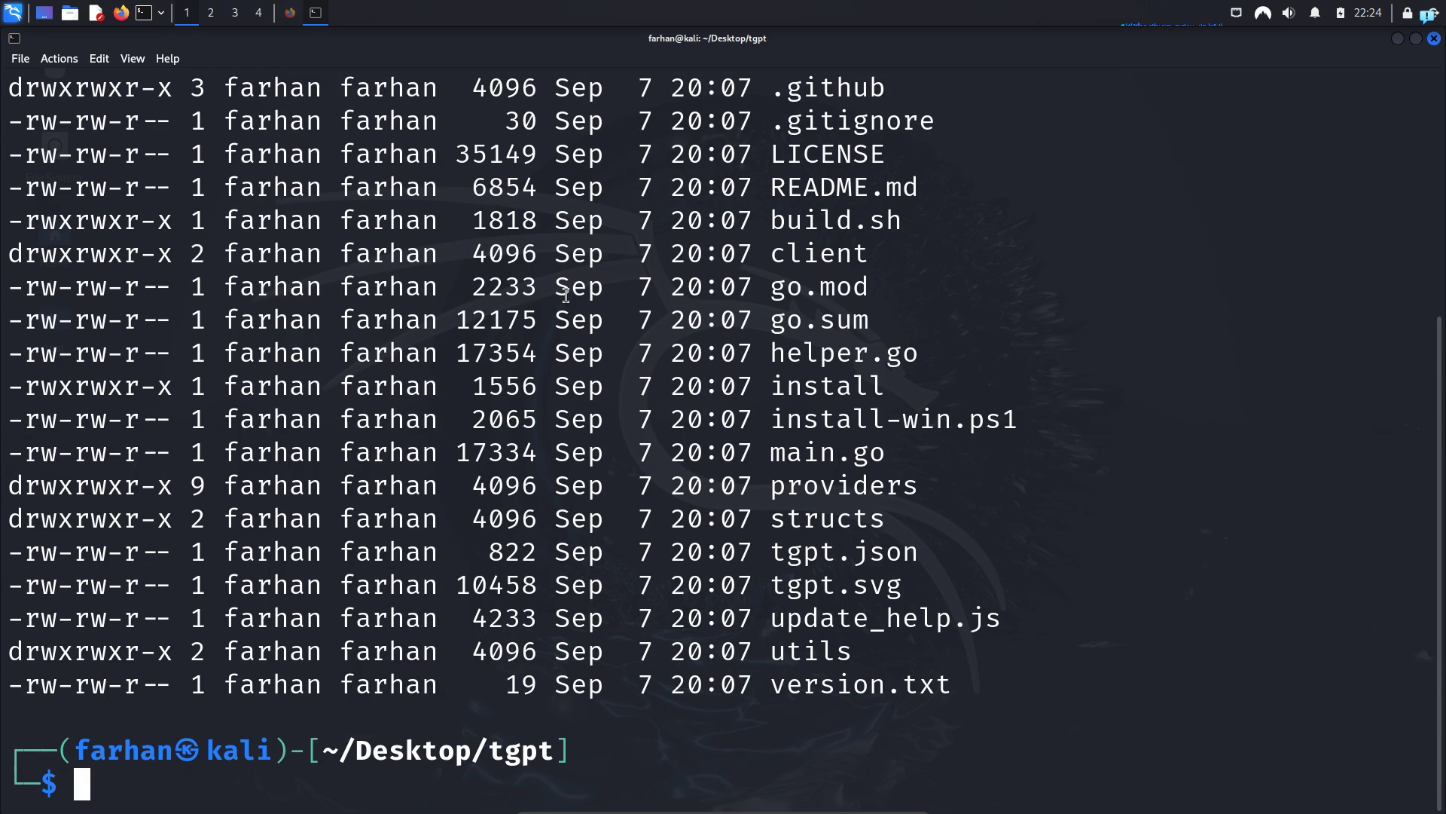
mouse_move(817, 611)
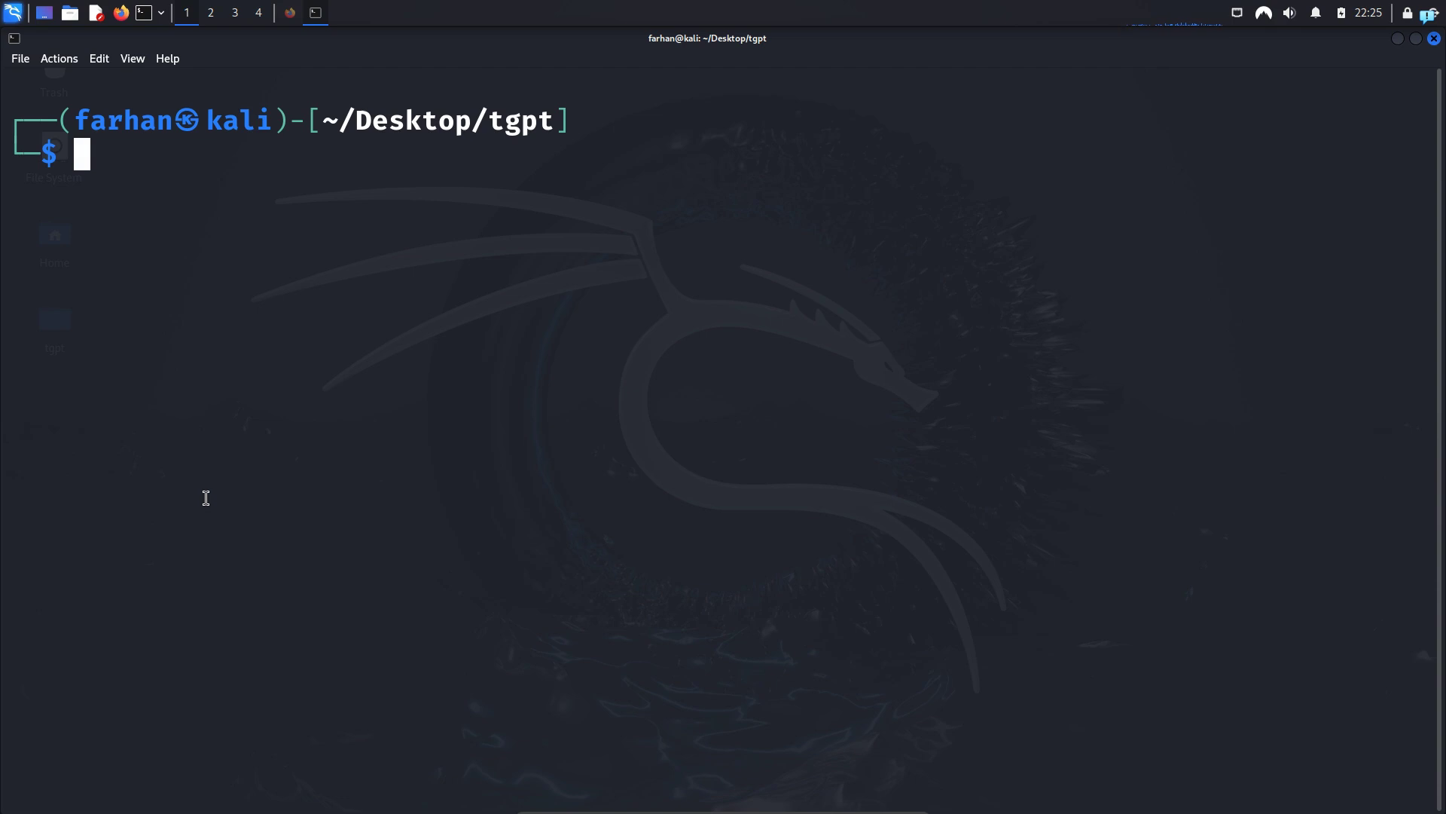
Generate images with tgpt --img "a cat wearing a suit"
type("tgpt -s \"write a command which will list the directories including the hidden ones")
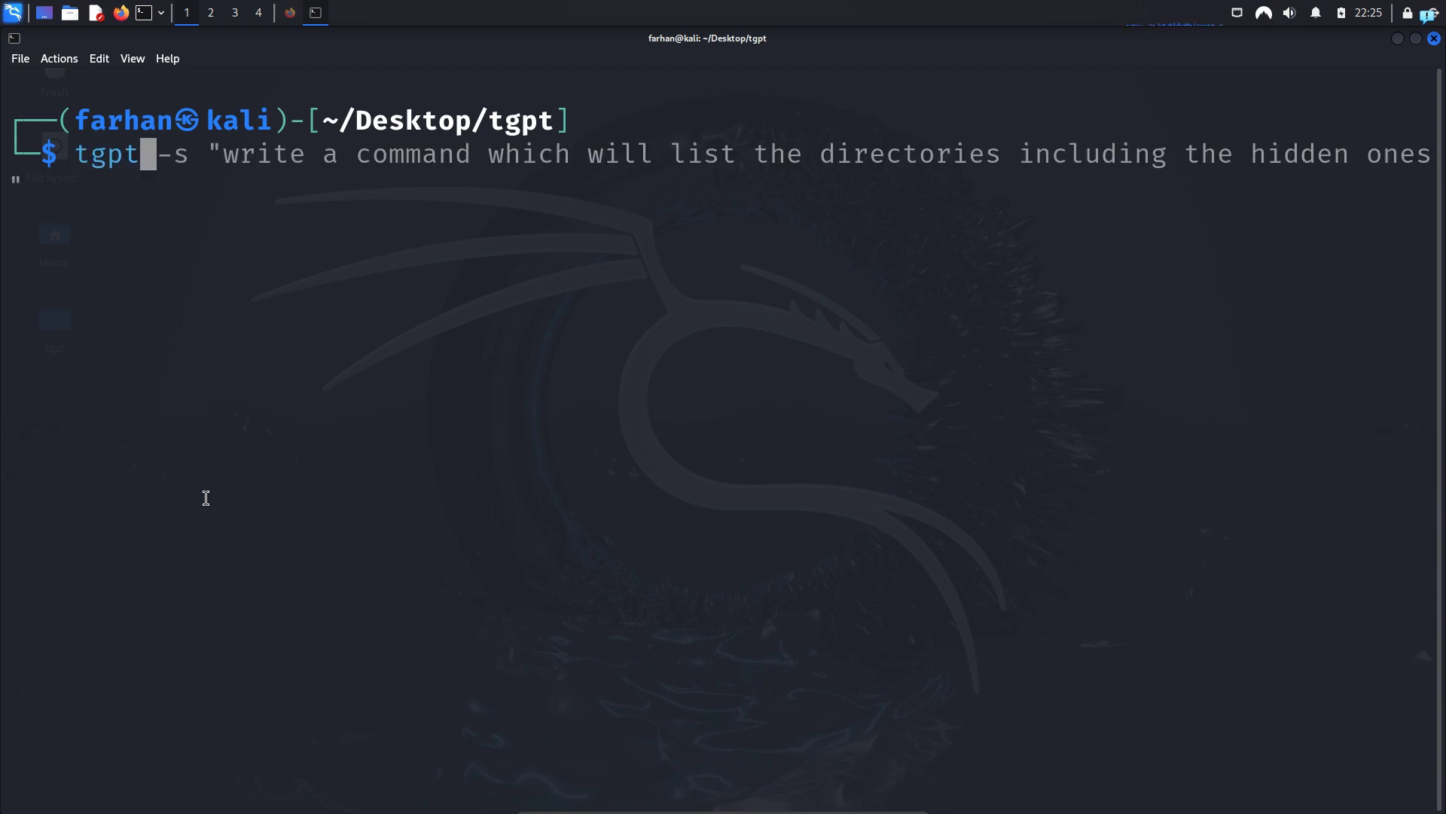
type("--img")
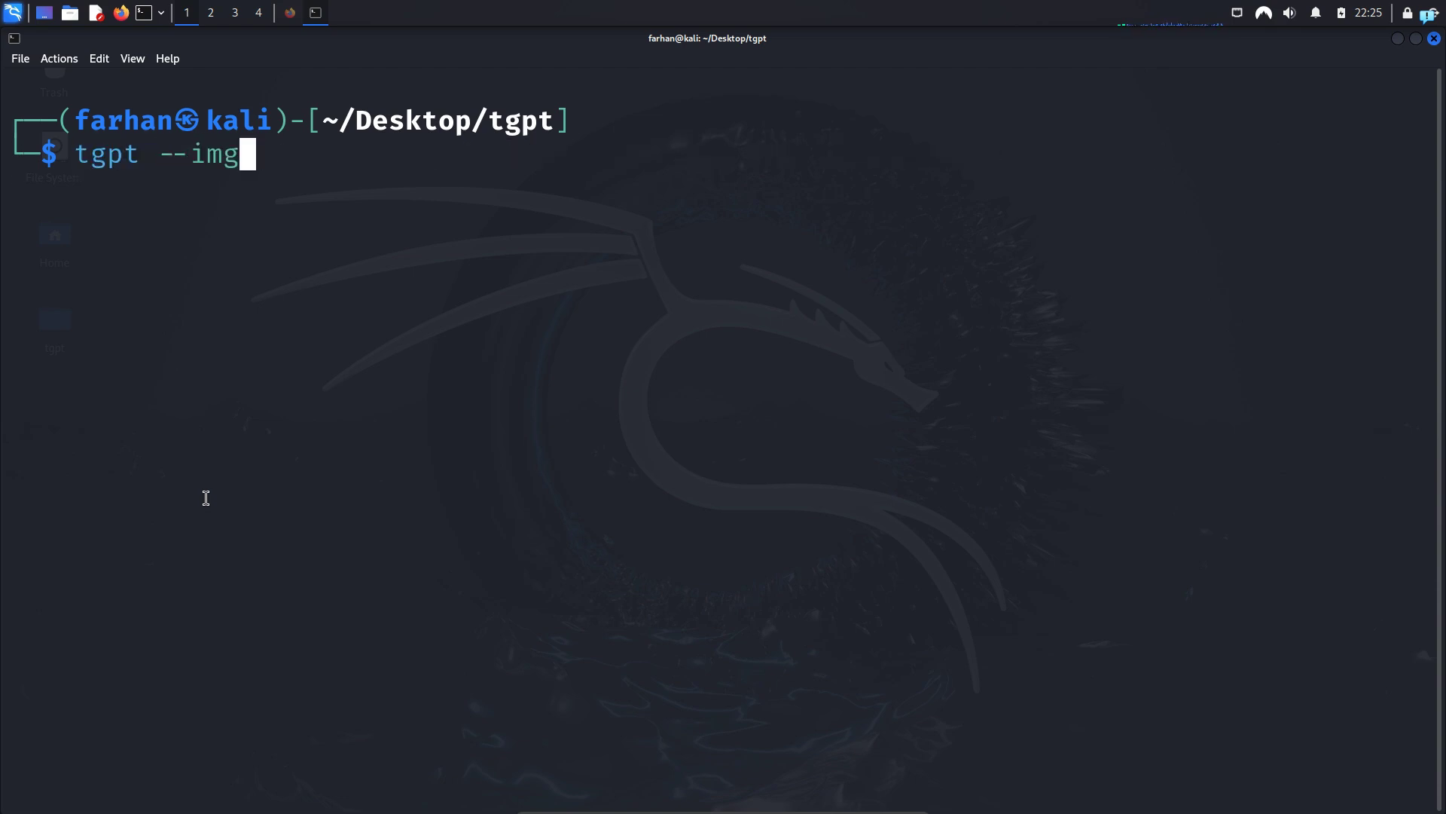
type("\"\"")
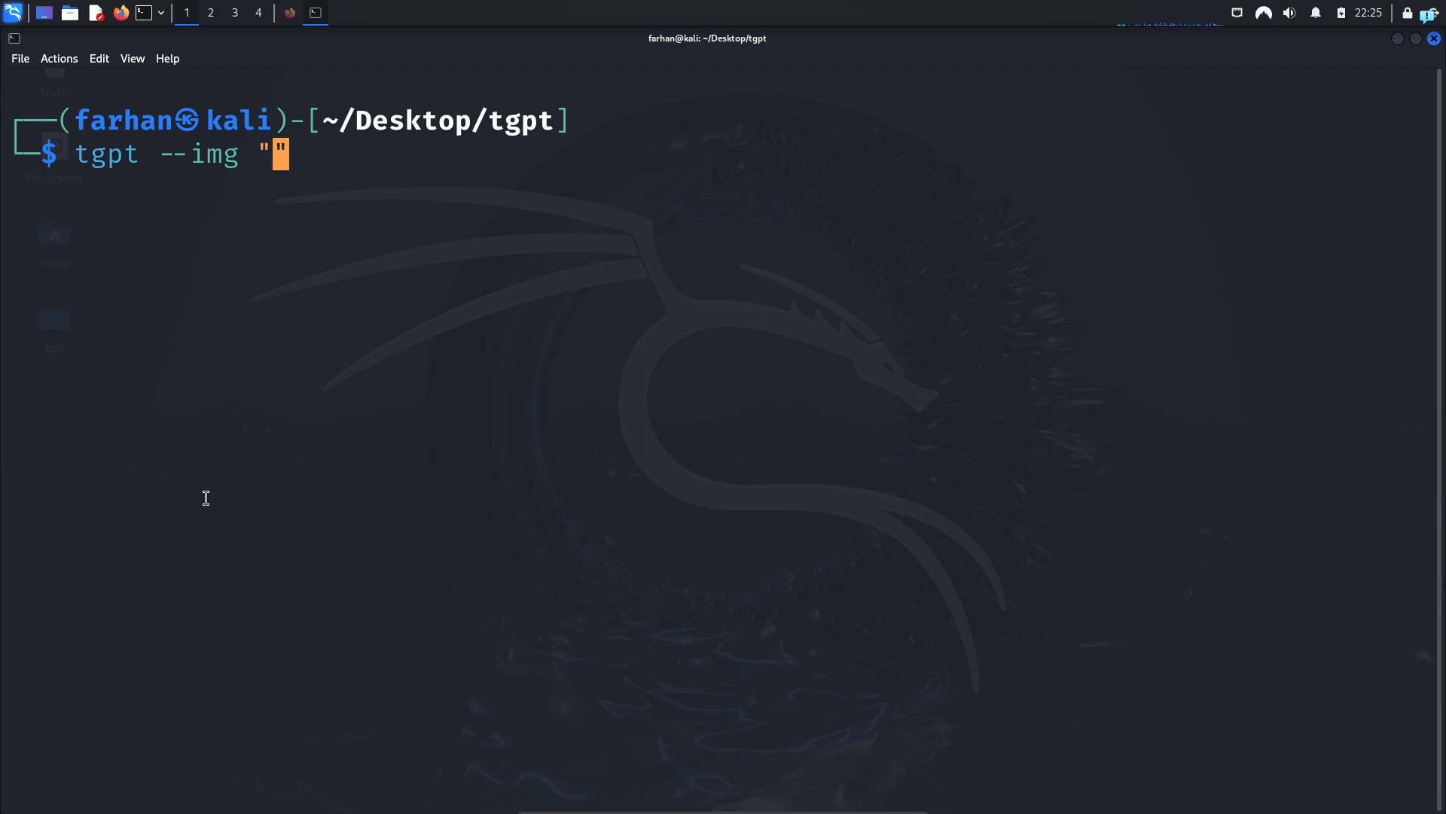
type("a cat wearing a suit")
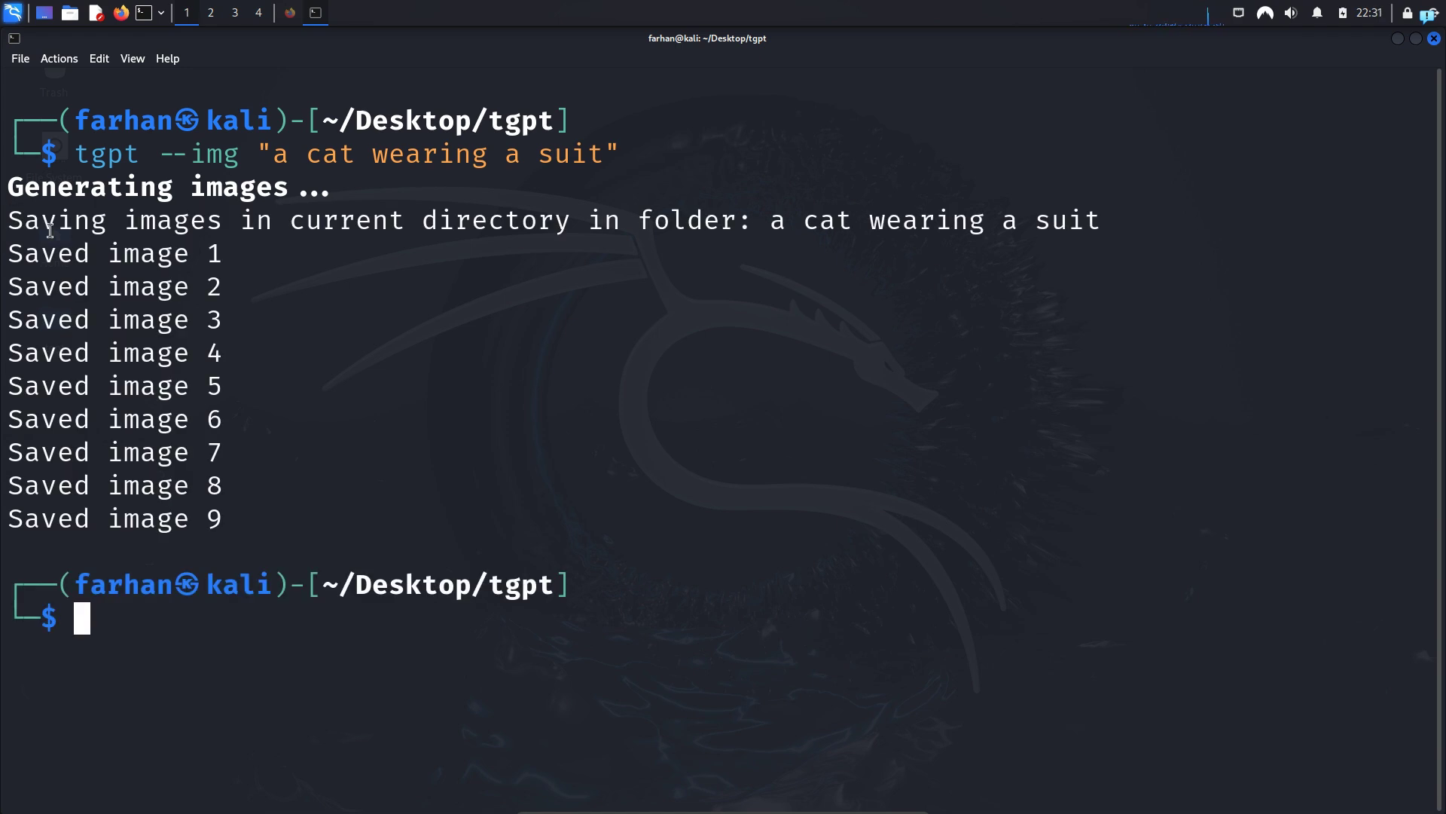
mouse_move(595, 231)
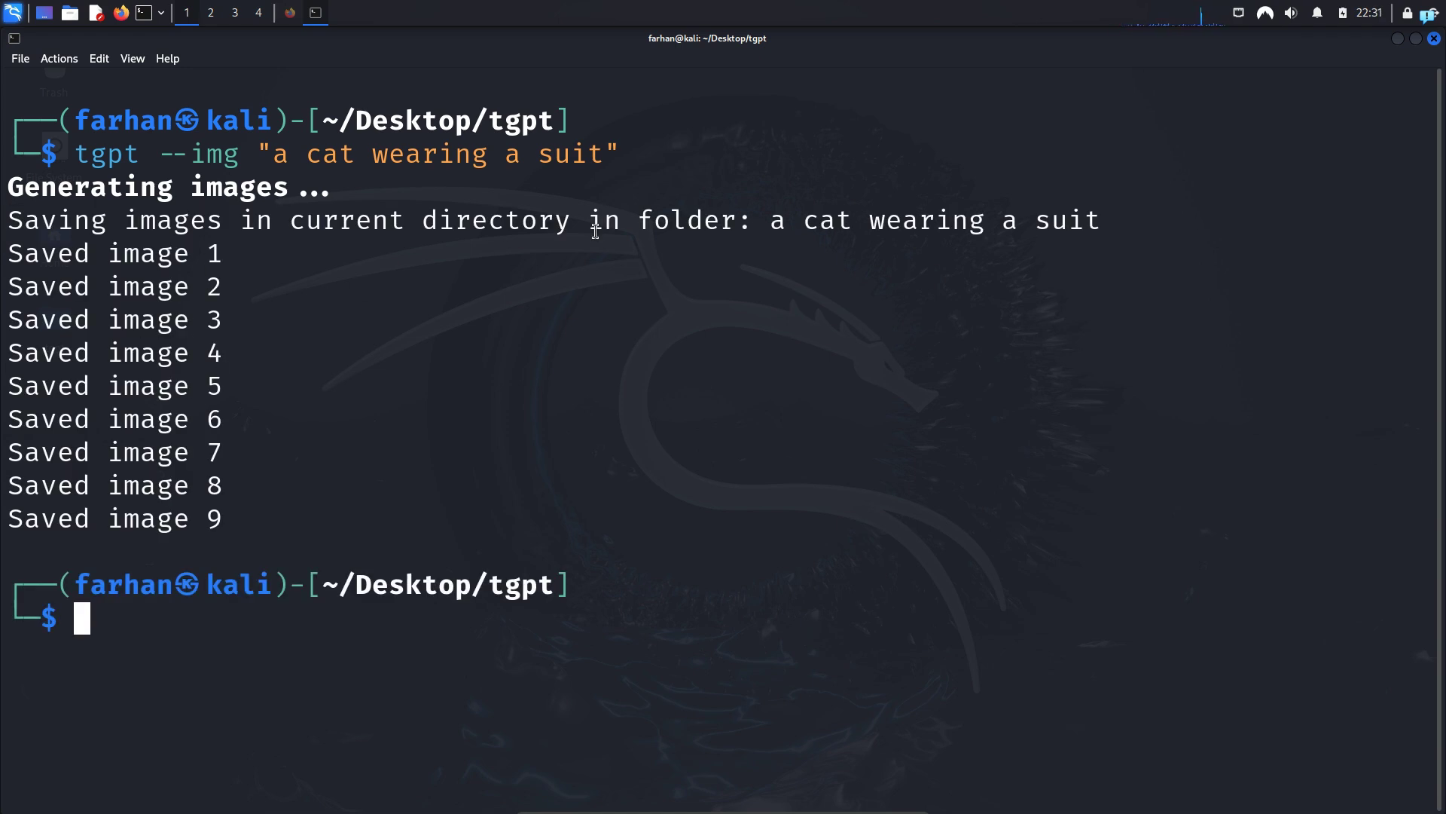
Select the 'a cat wearing a suit' folder name and clear the terminal
double_click(429, 220)
type("ls")
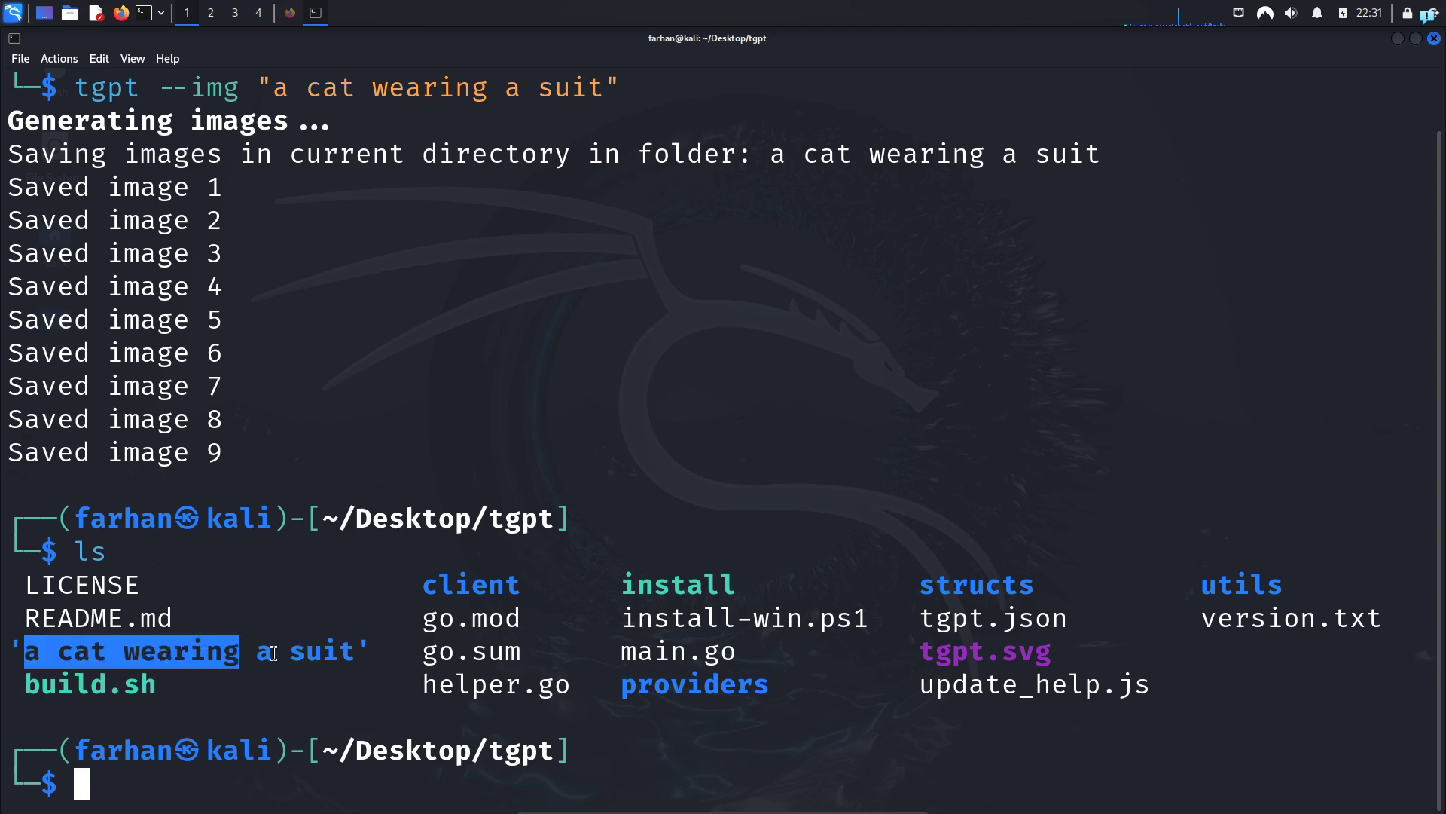
type("clear")
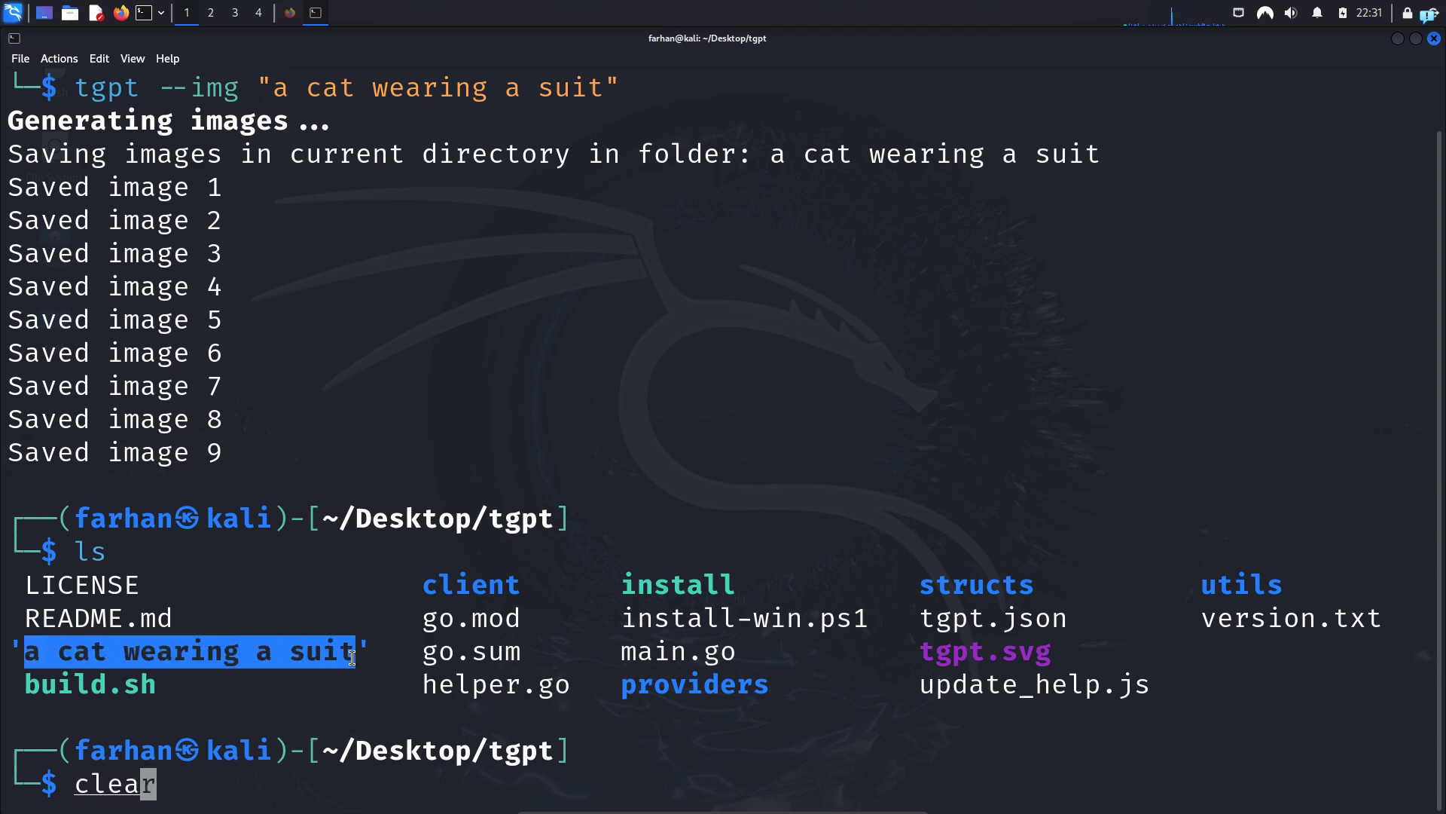
key("Return")
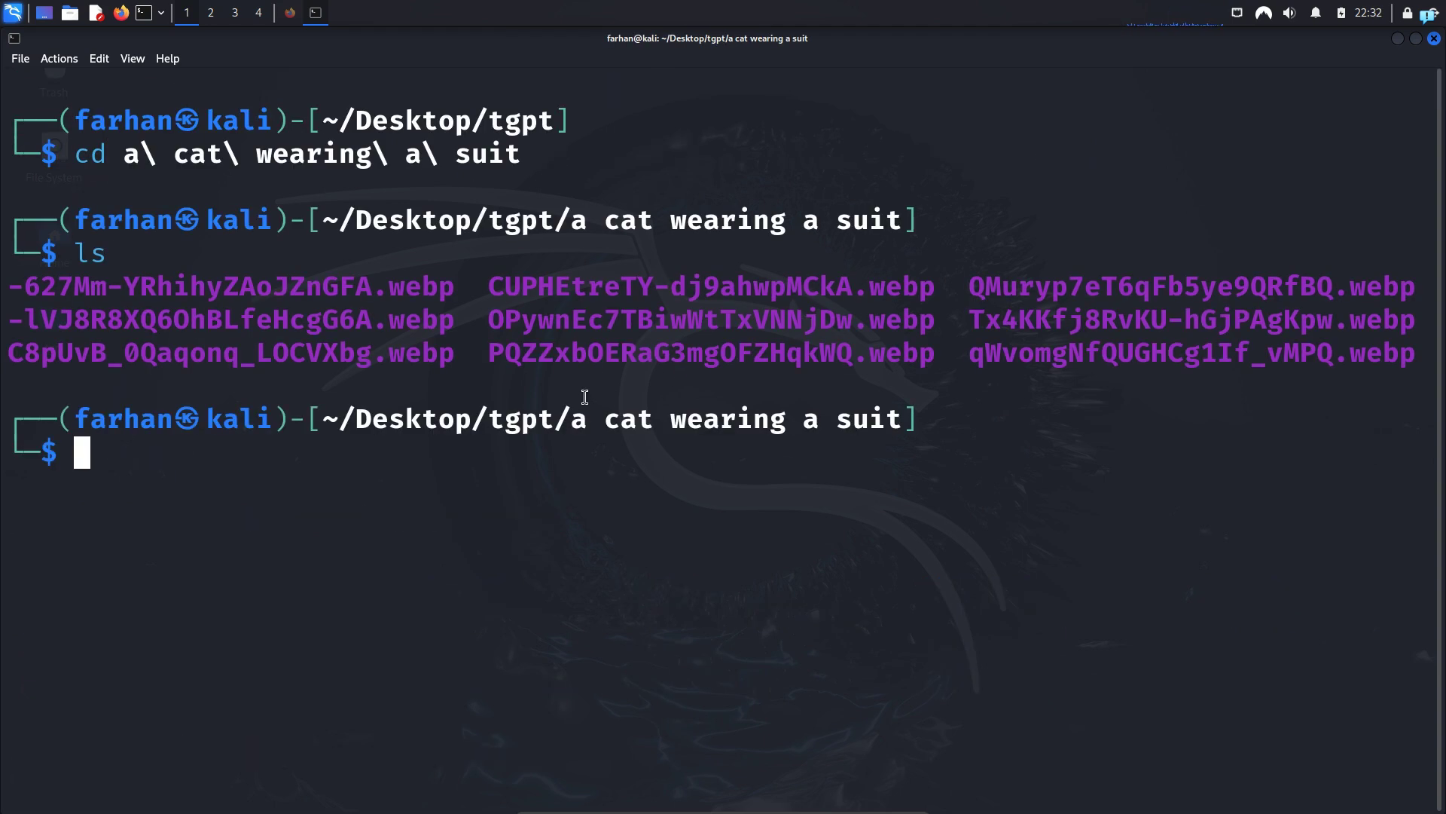
mouse_move(562, 445)
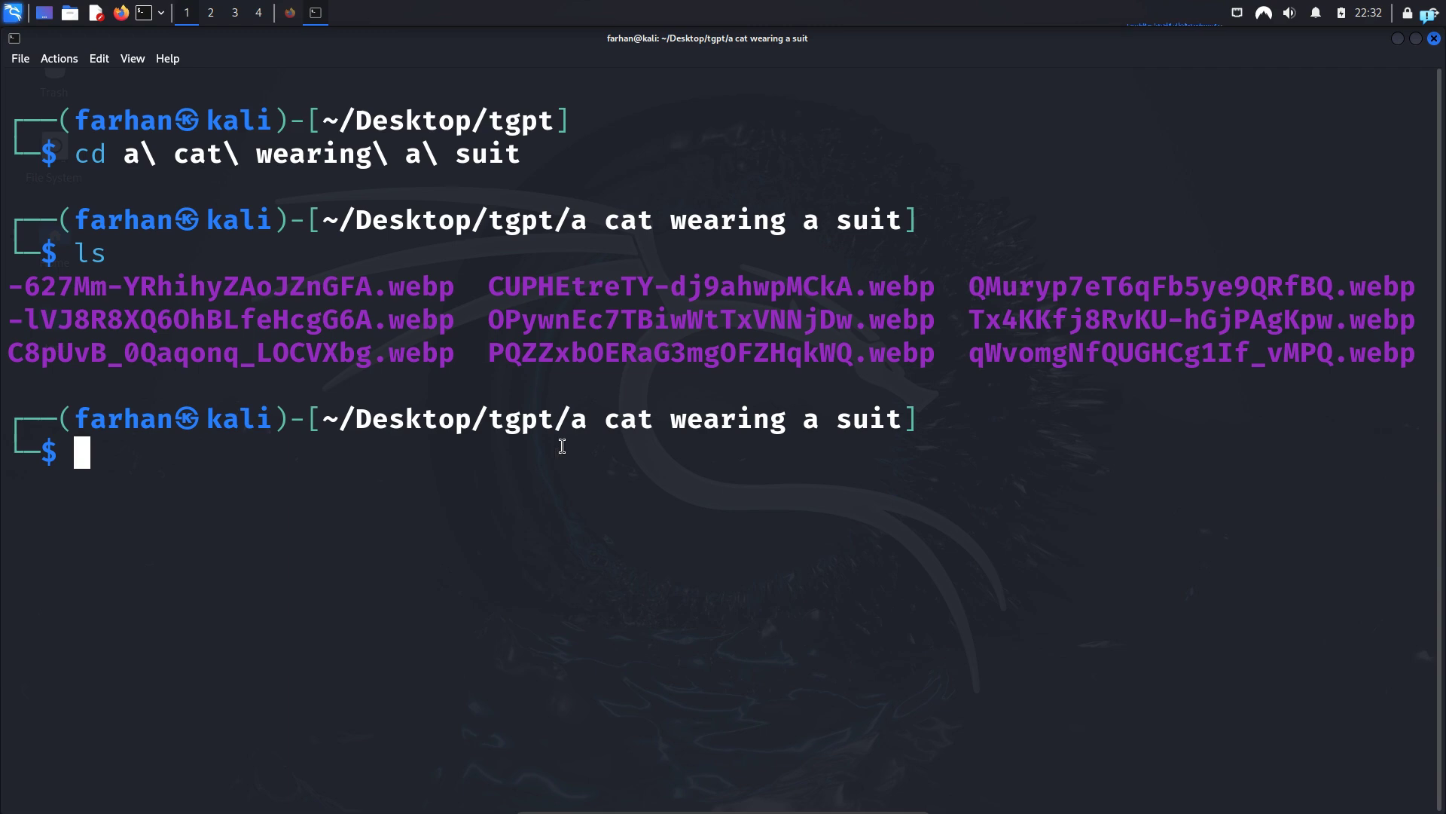